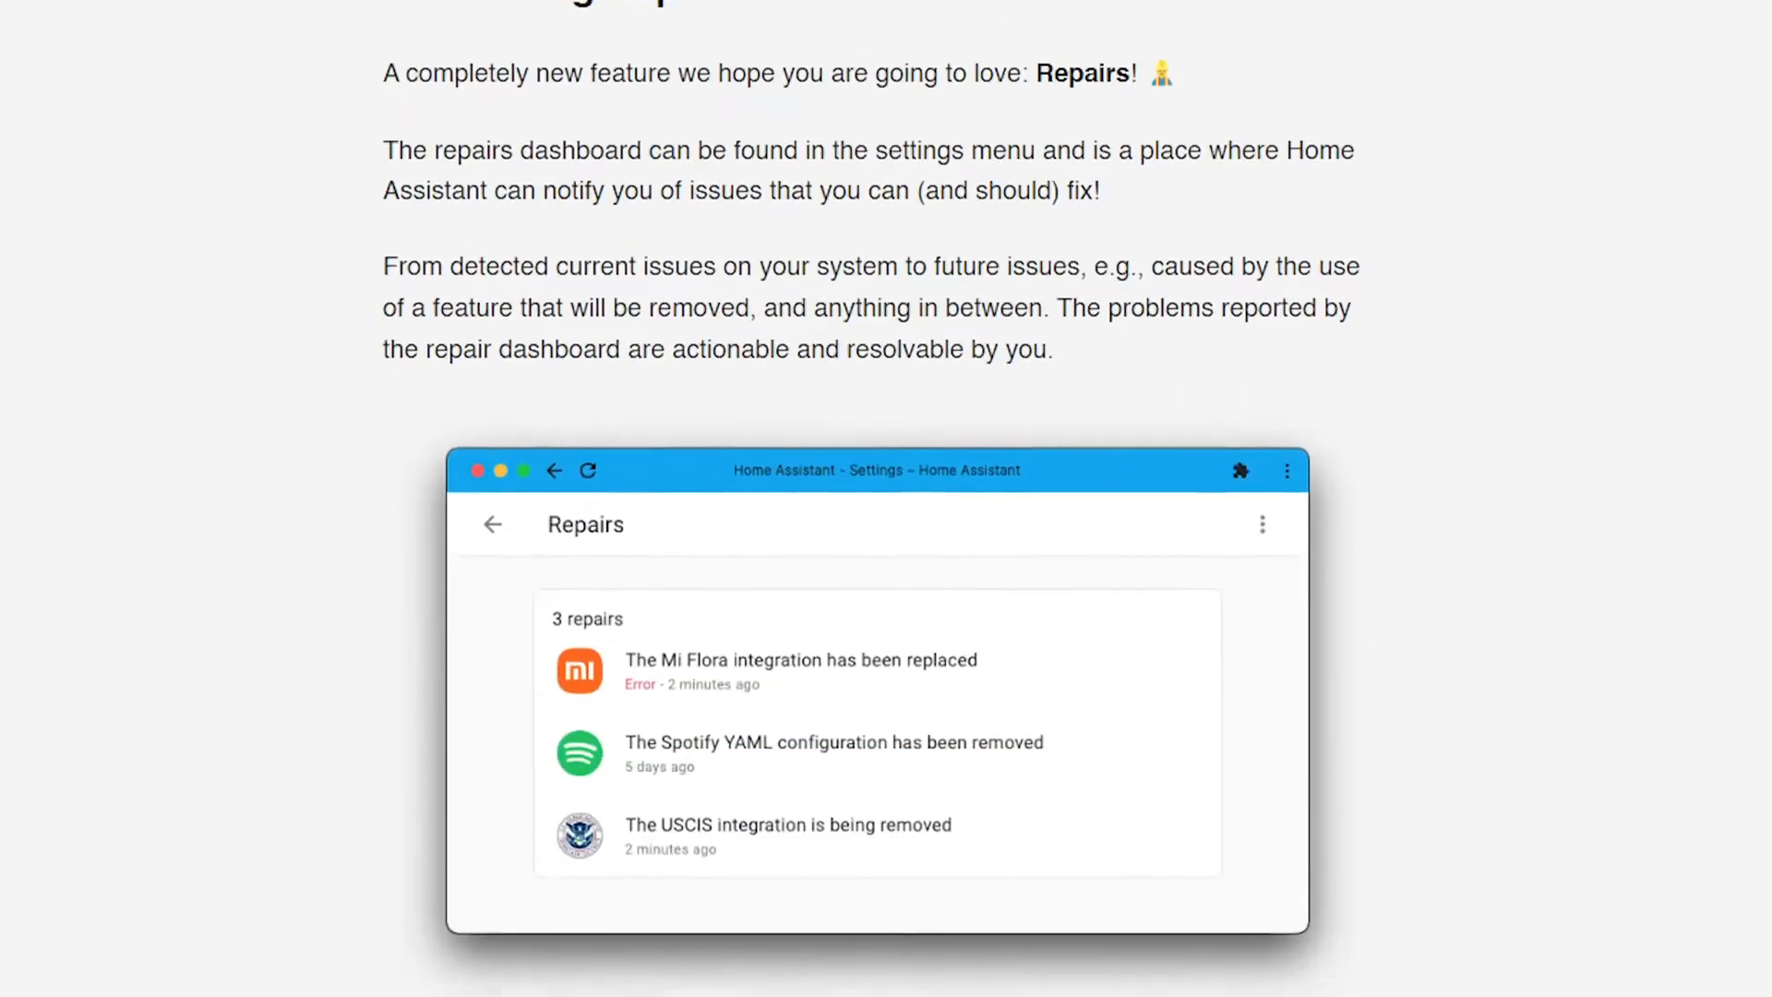
Scroll through the Repairs release notes before switching to the Settings overview.
{"action": "scroll", "scroll_direction": "down", "scroll_amount": 3}
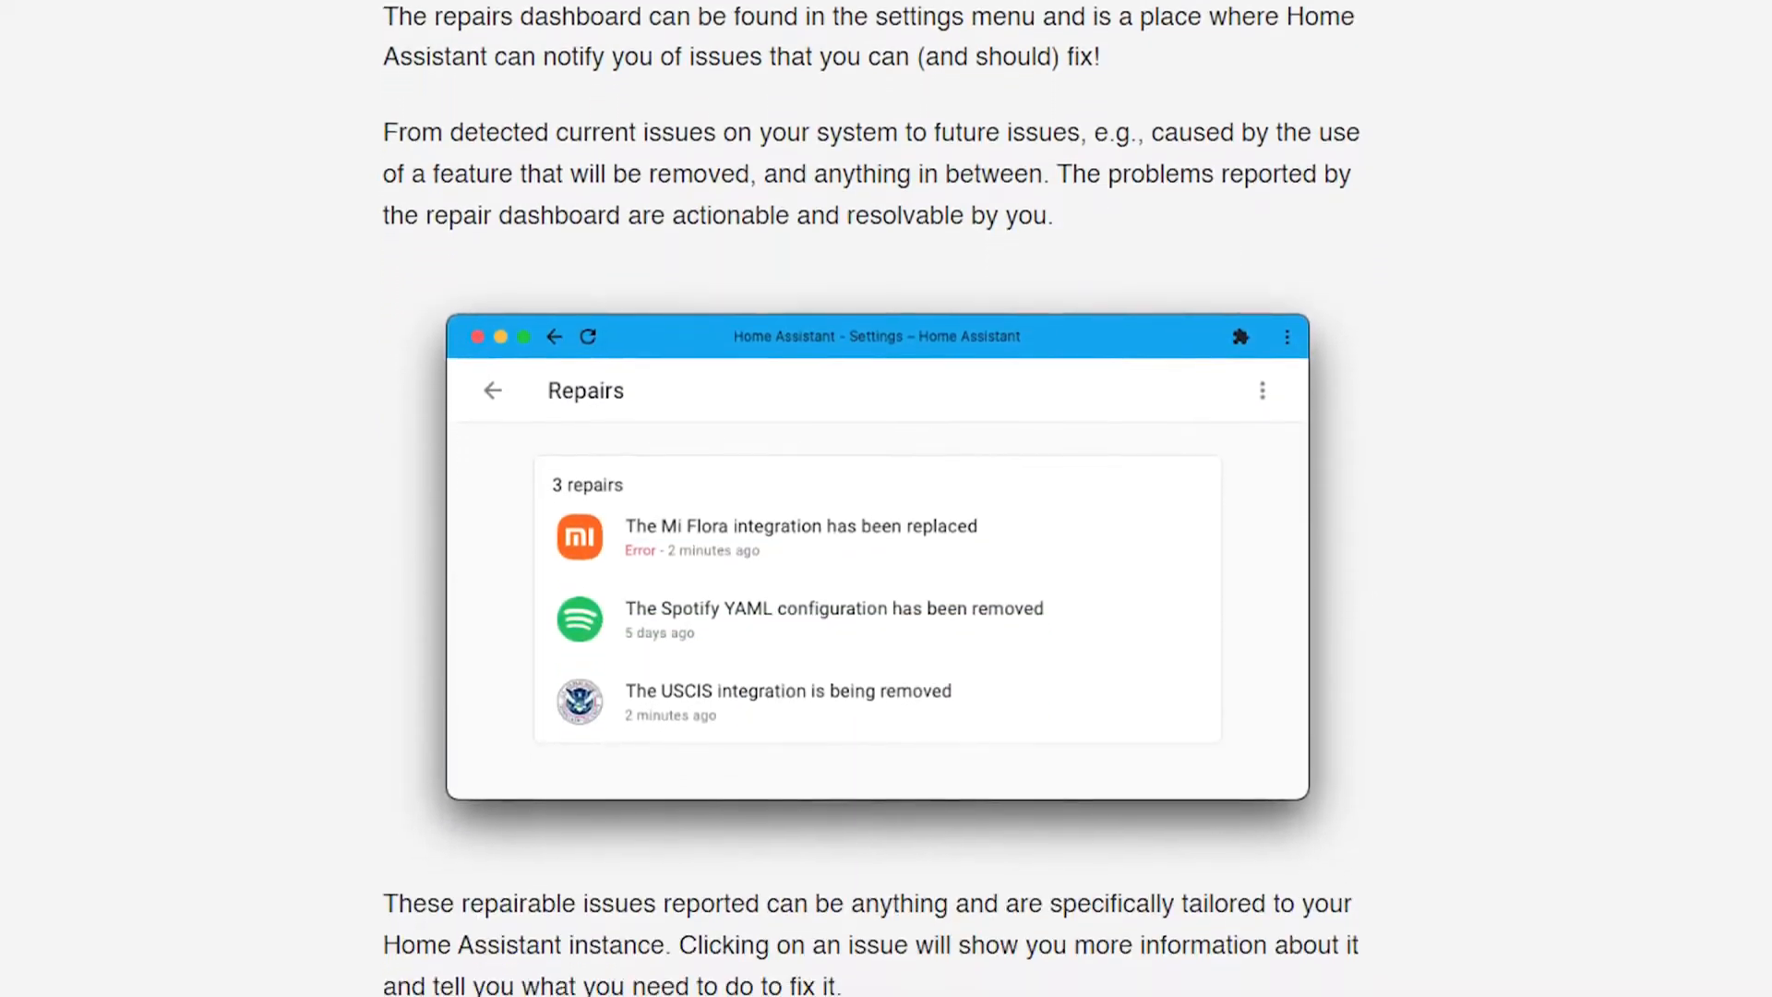
{"action": "scroll", "scroll_direction": "down", "scroll_amount": 3}
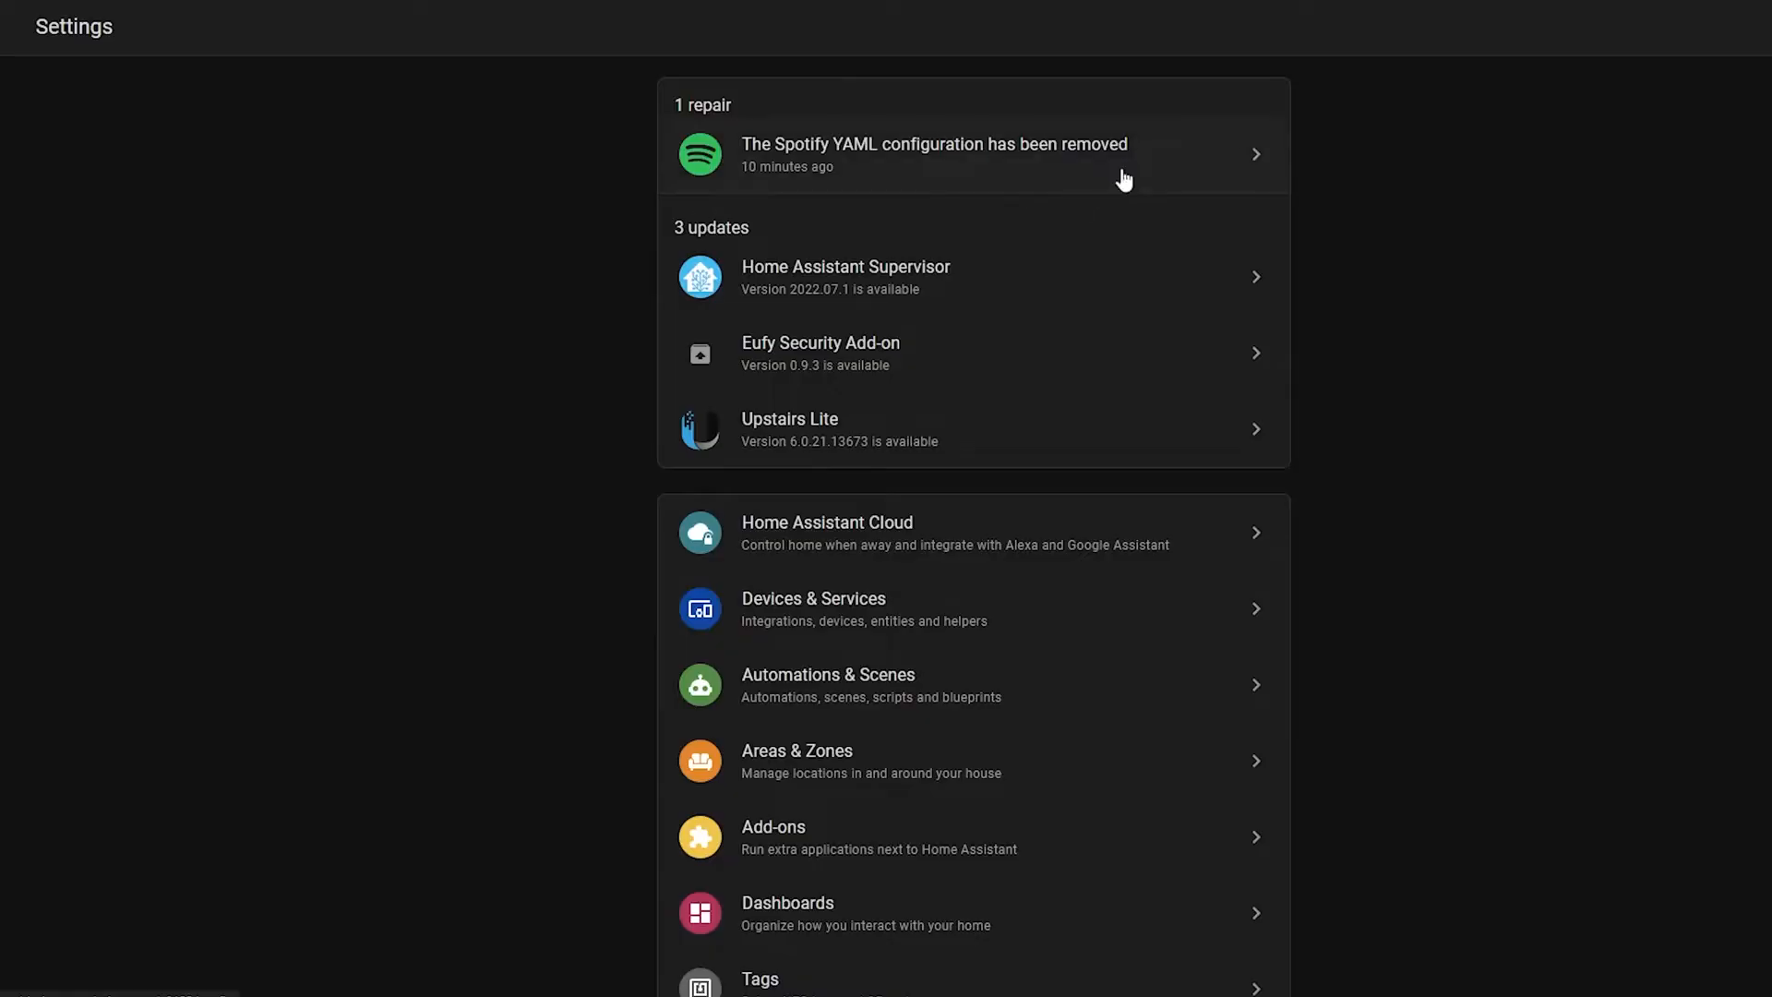
Scroll the Settings page on the way to the LUMI lumi.motion.ac02 device.
{"action": "scroll", "scroll_direction": "down", "scroll_amount": 3}
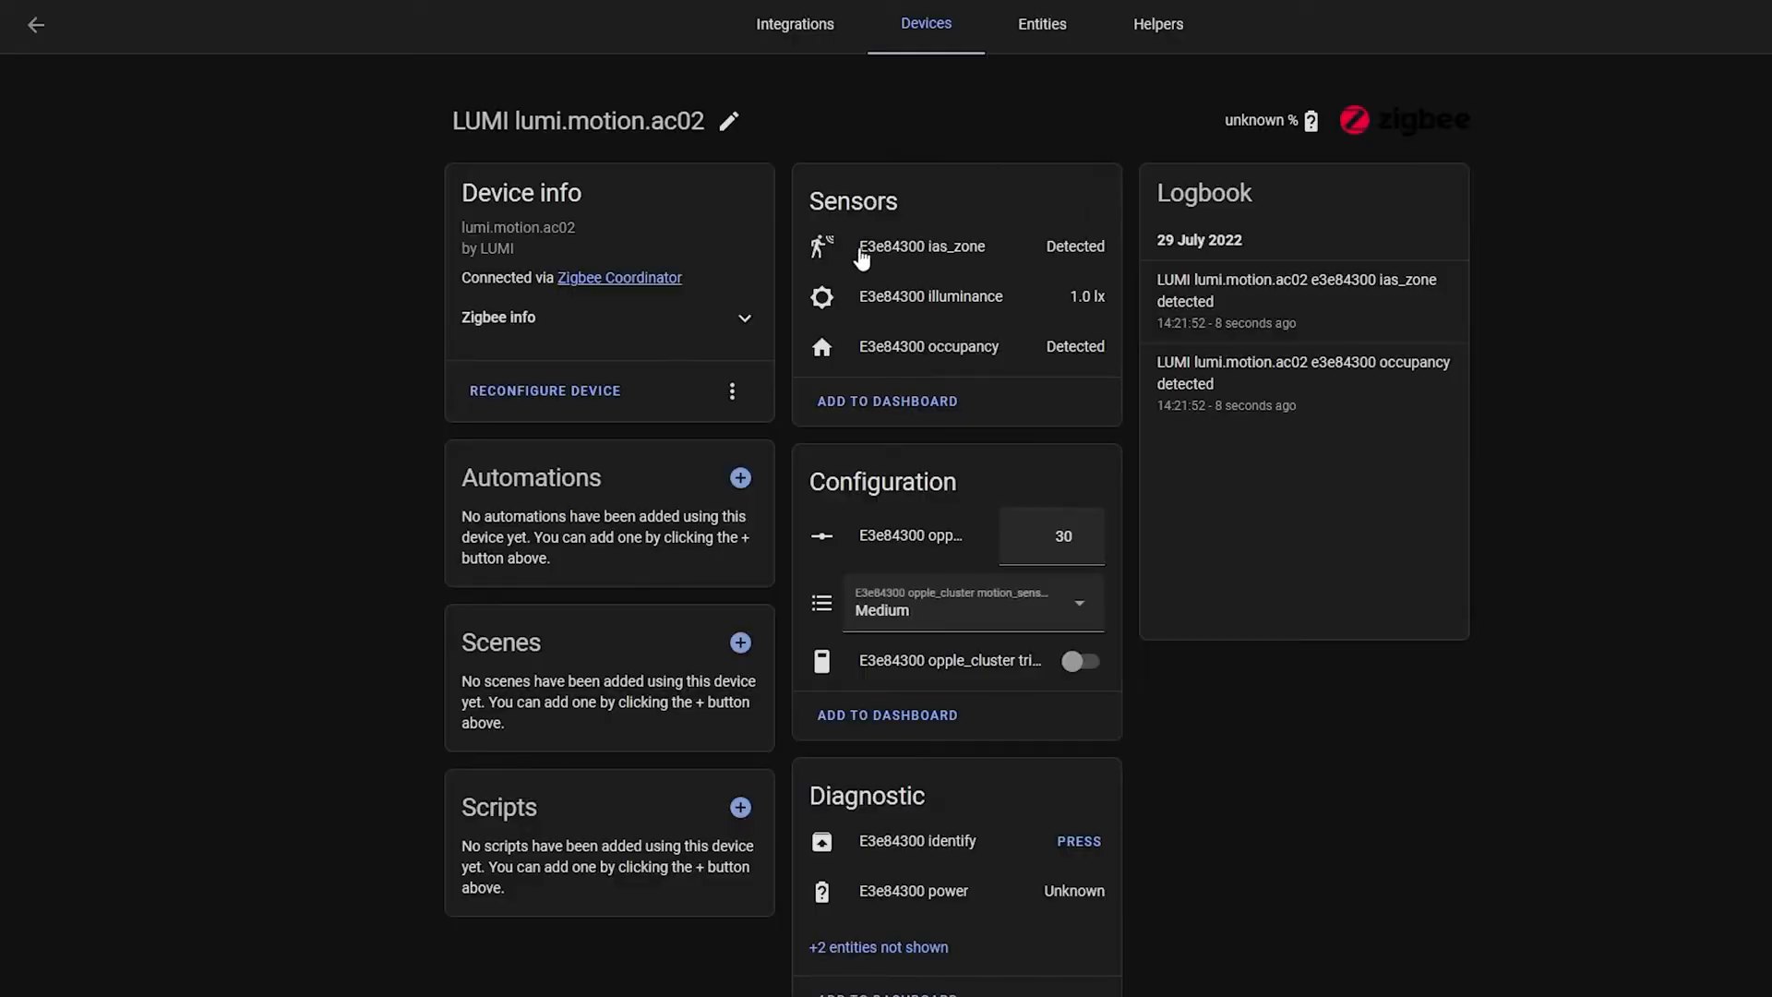
Switch back to the release notes tab at the Repairs dashboard section.
{"action": "left_click", "coordinate": [923, 247]}
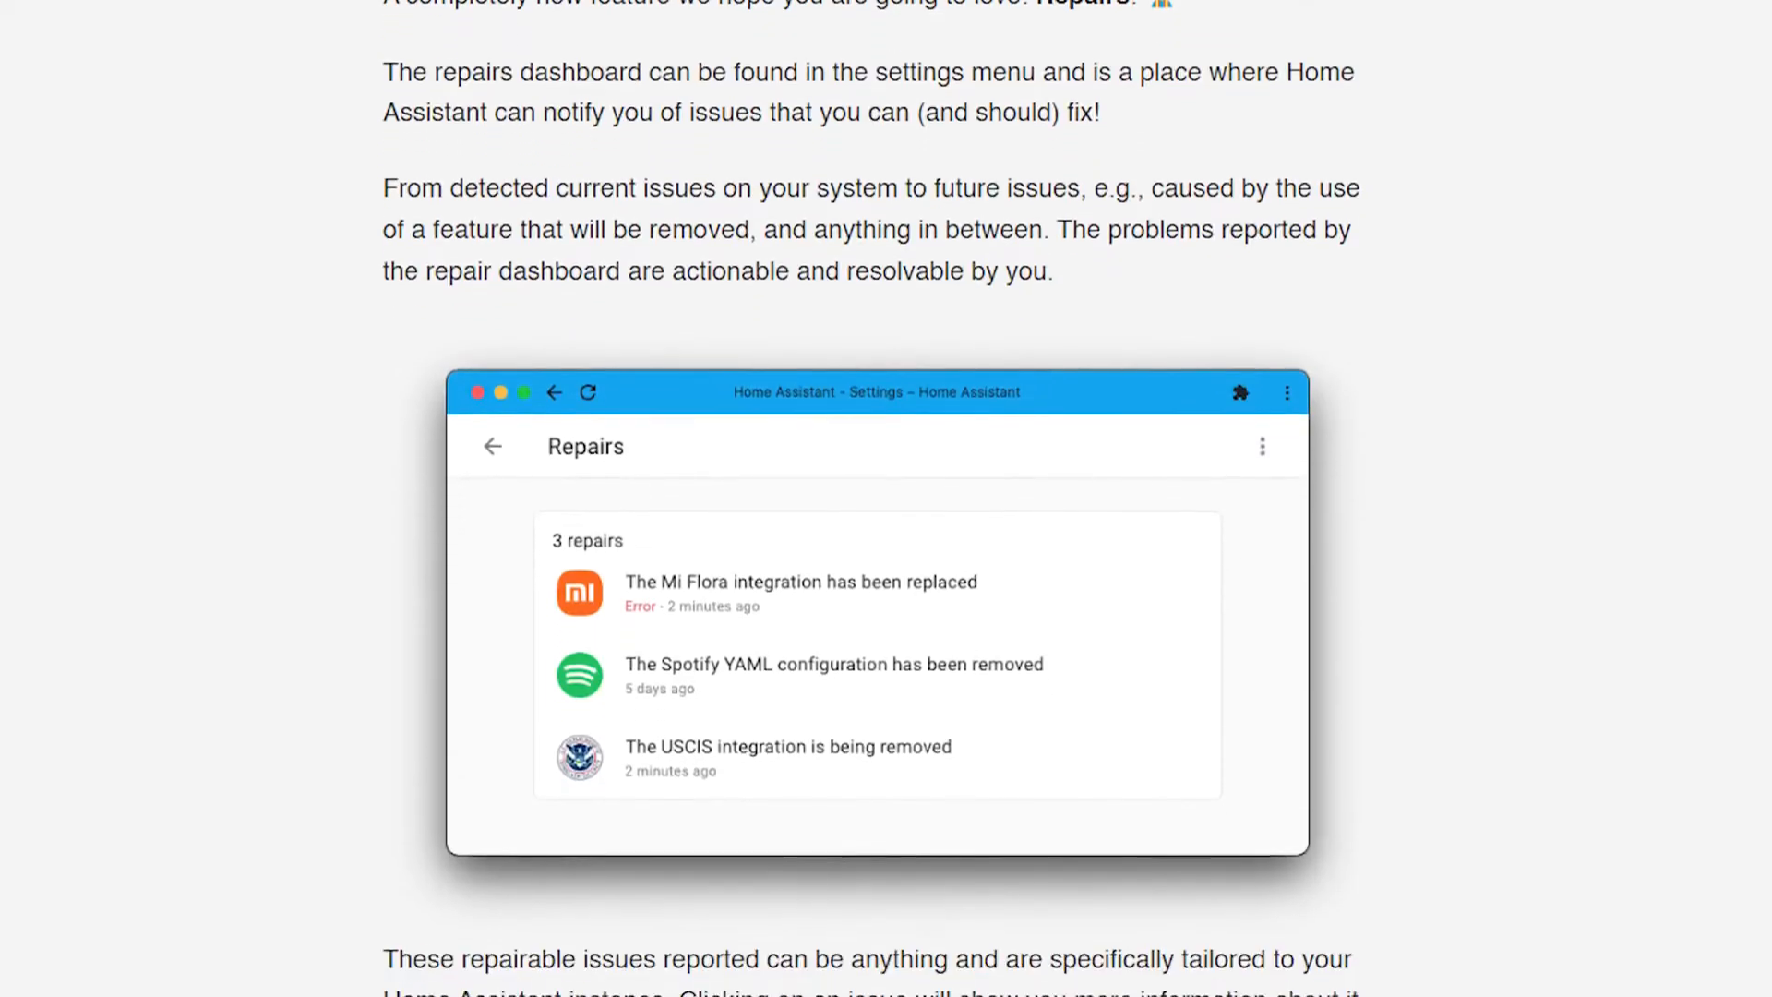
Scroll the release notes before returning to the LUMI motion sensor device page.
{"action": "scroll", "scroll_direction": "down", "scroll_amount": 3}
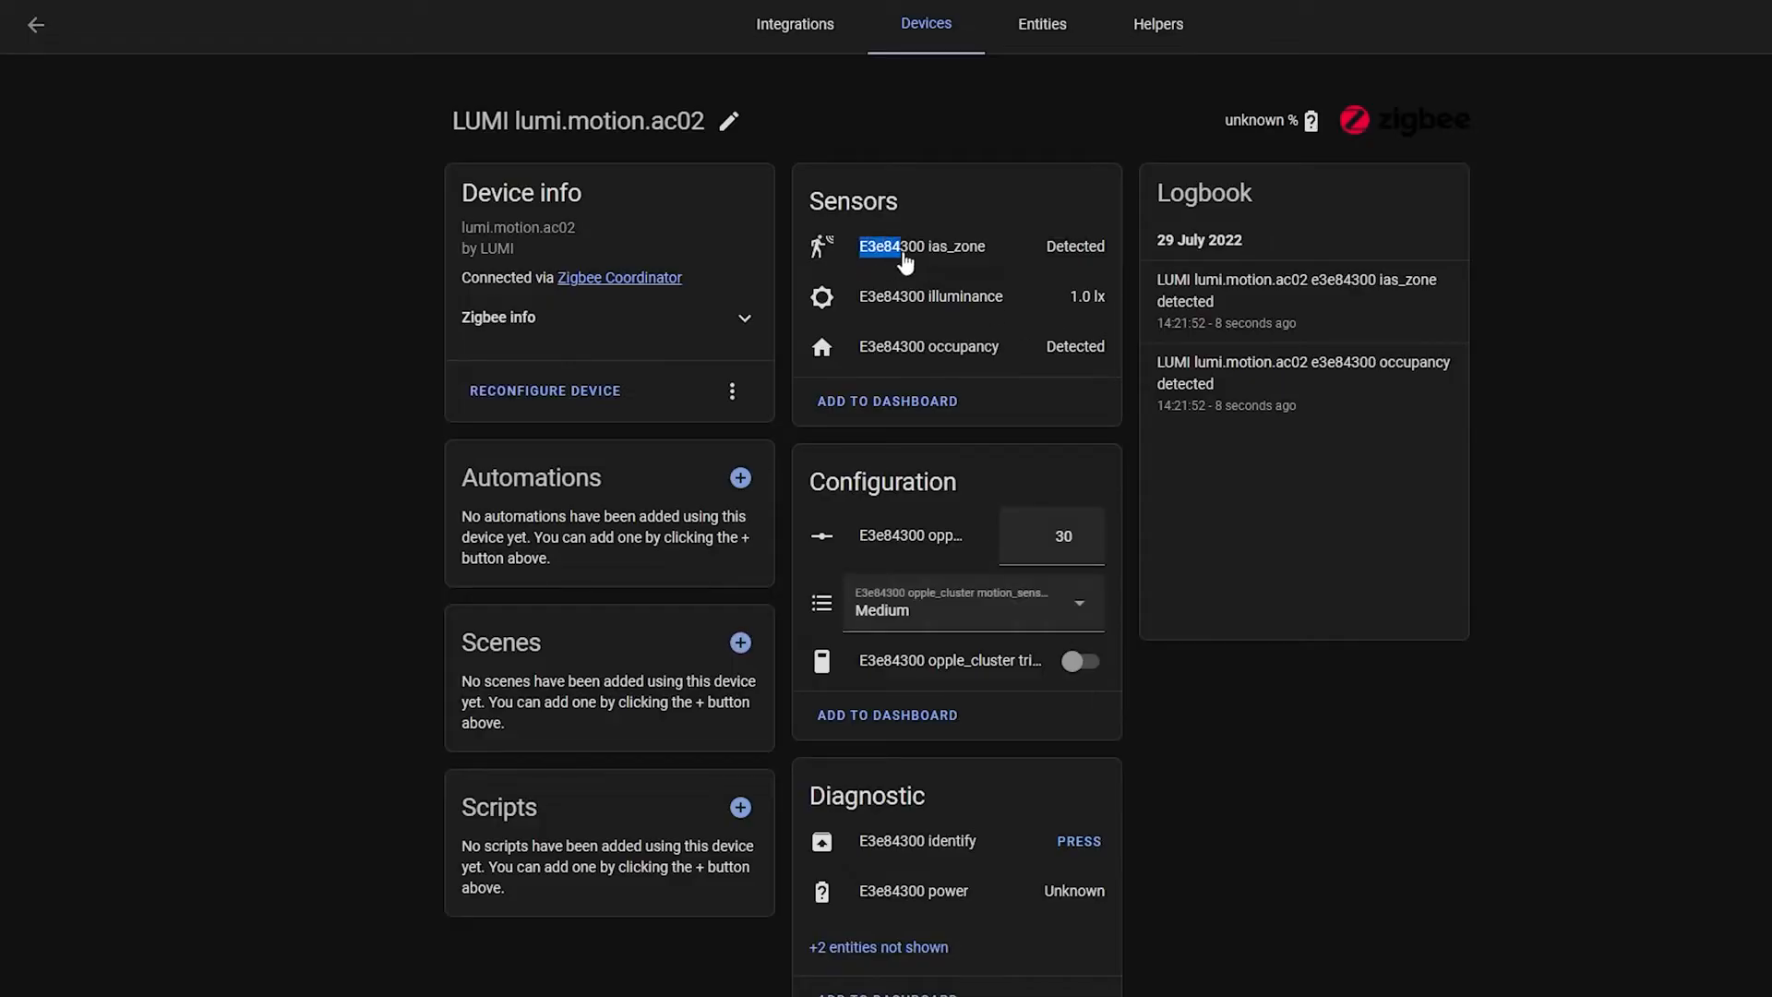
View the ias_zone motion entity's settings and entity ID, then close them.
{"action": "left_click", "coordinate": [901, 247]}
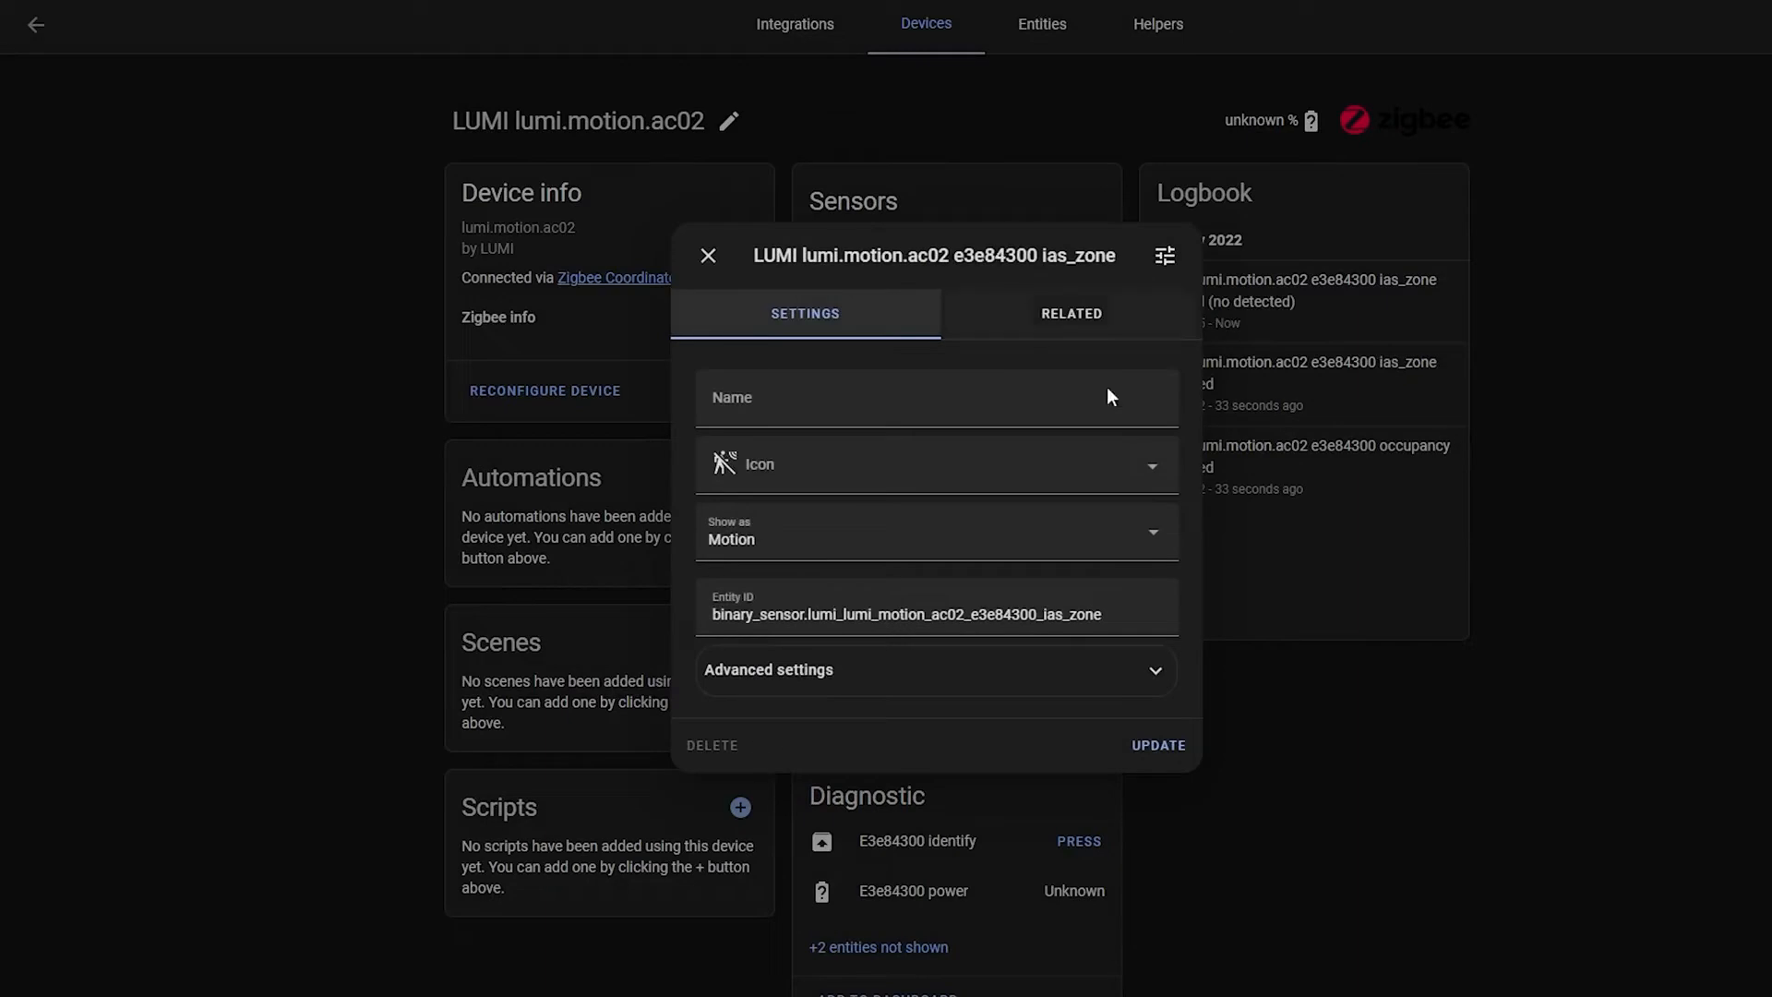
{"action": "double_click", "coordinate": [993, 614]}
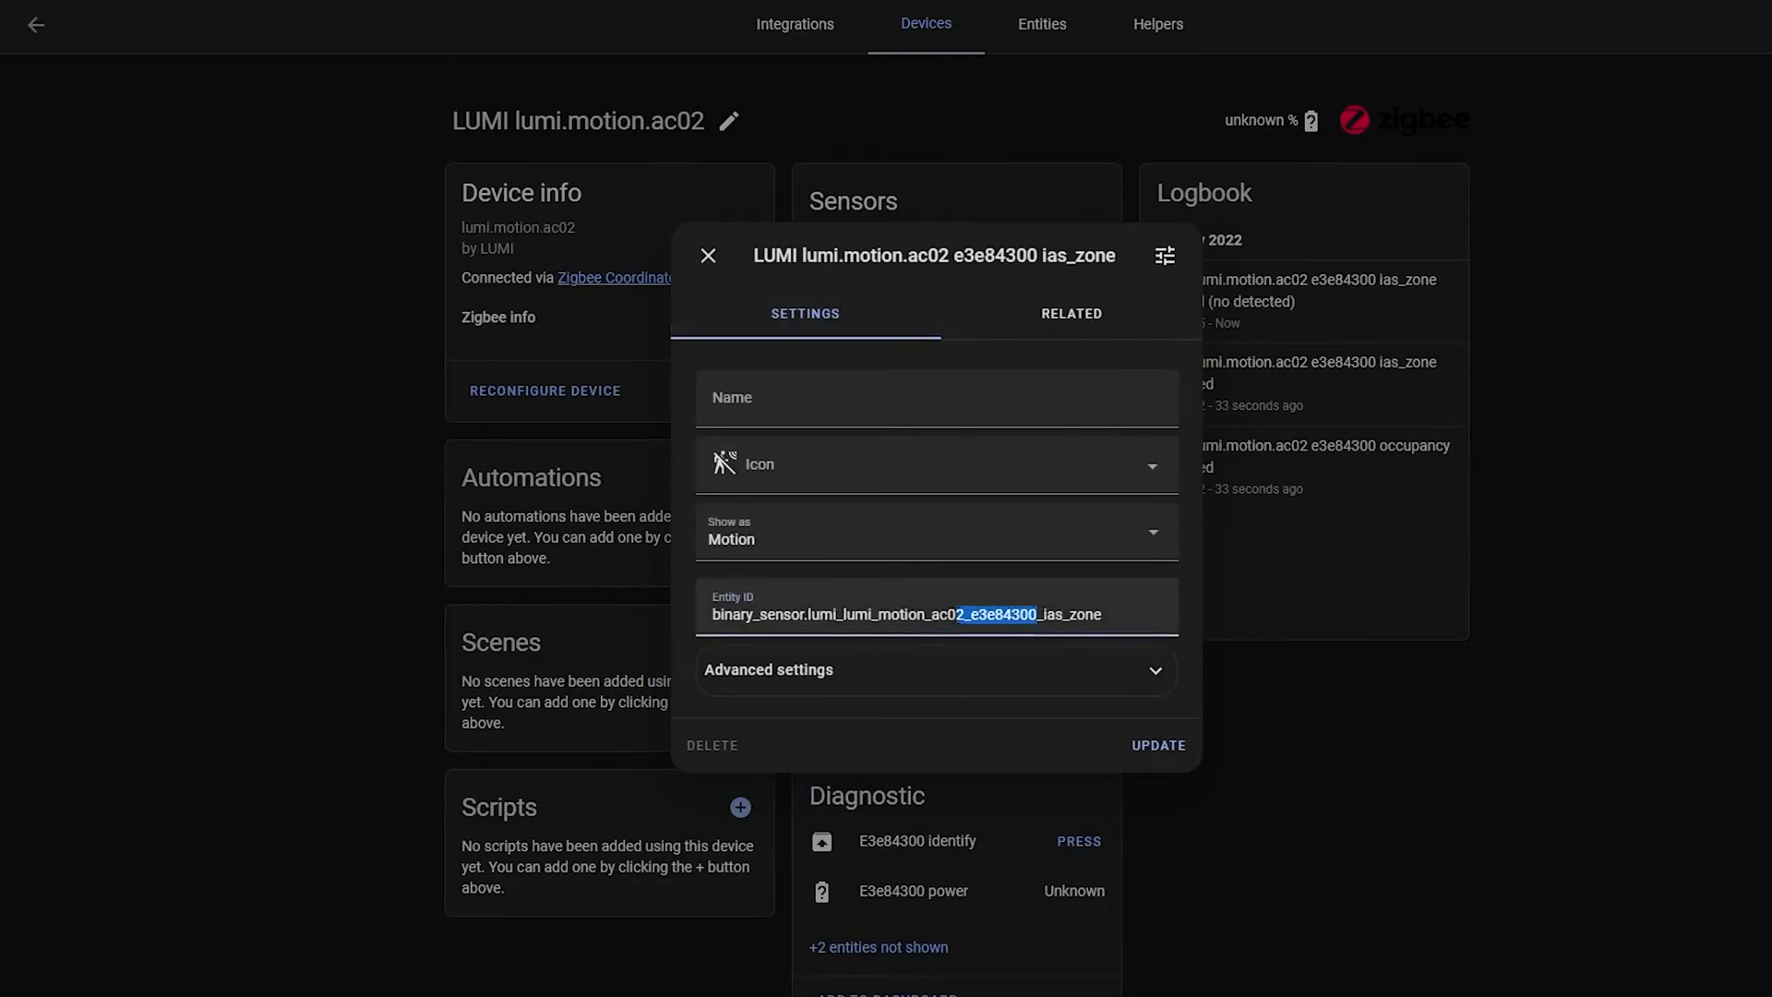
{"action": "left_click", "coordinate": [709, 255]}
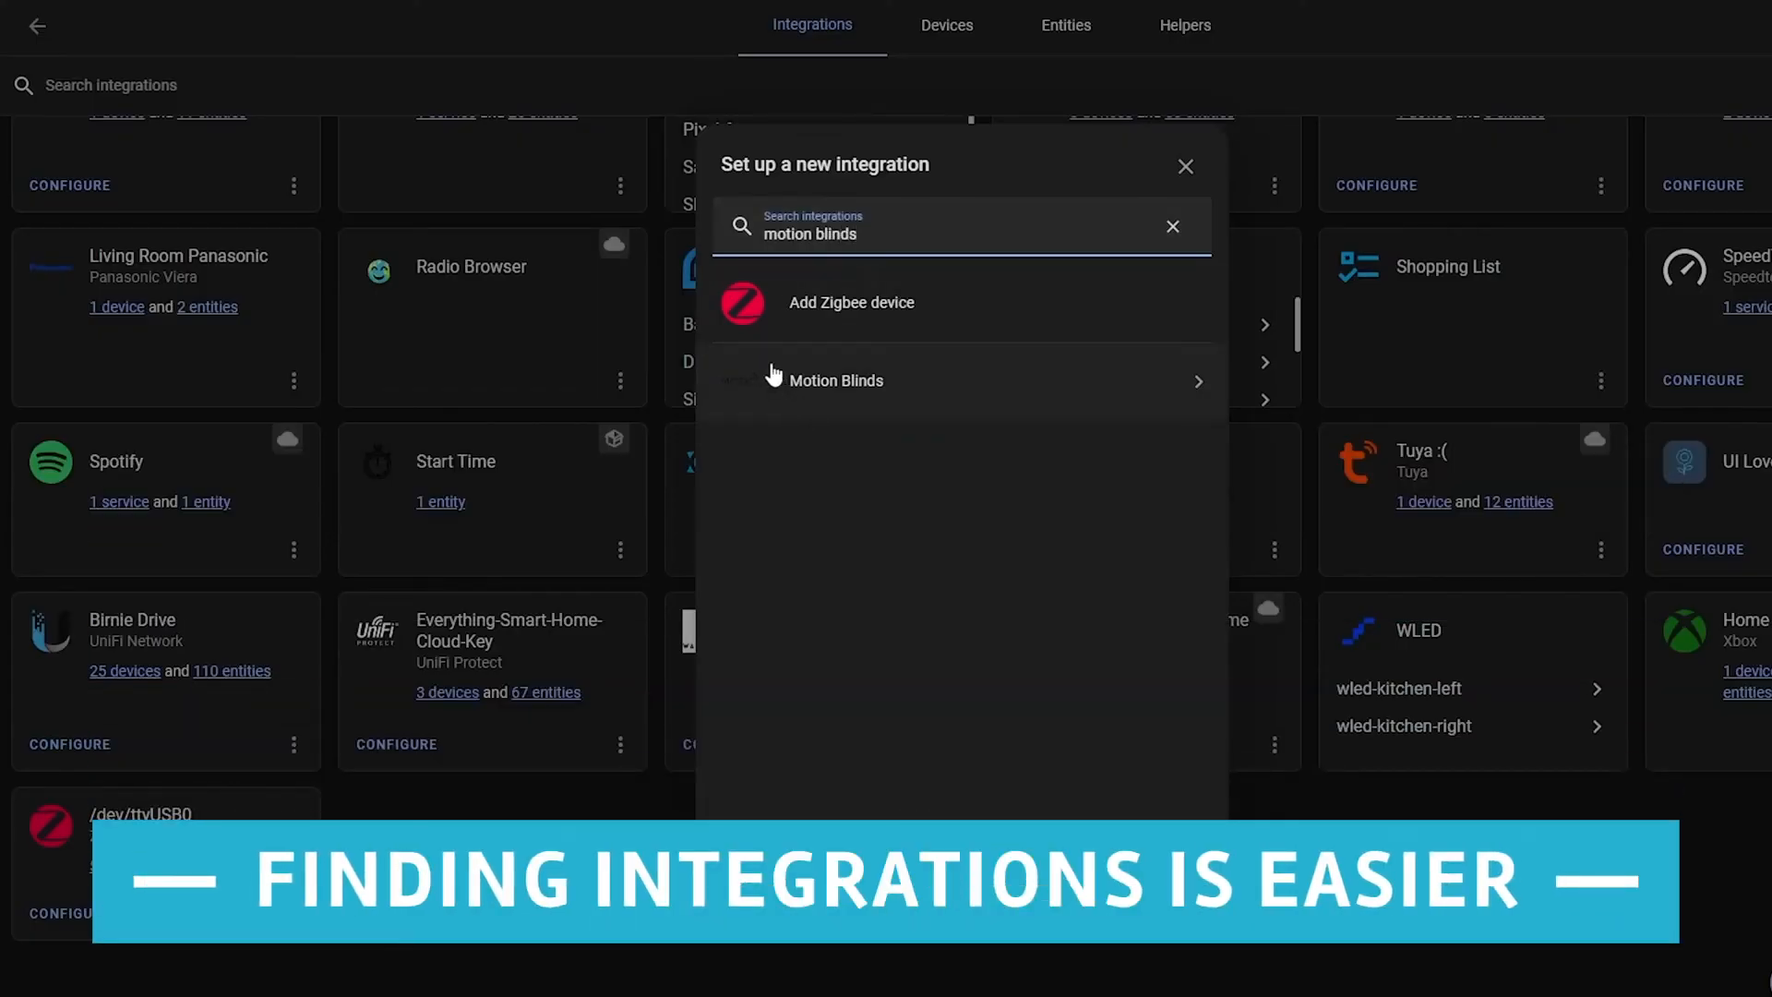
Search the new-integration list for bliss, uprise and ismartwindo in turn.
{"action": "type", "text": "bl"}
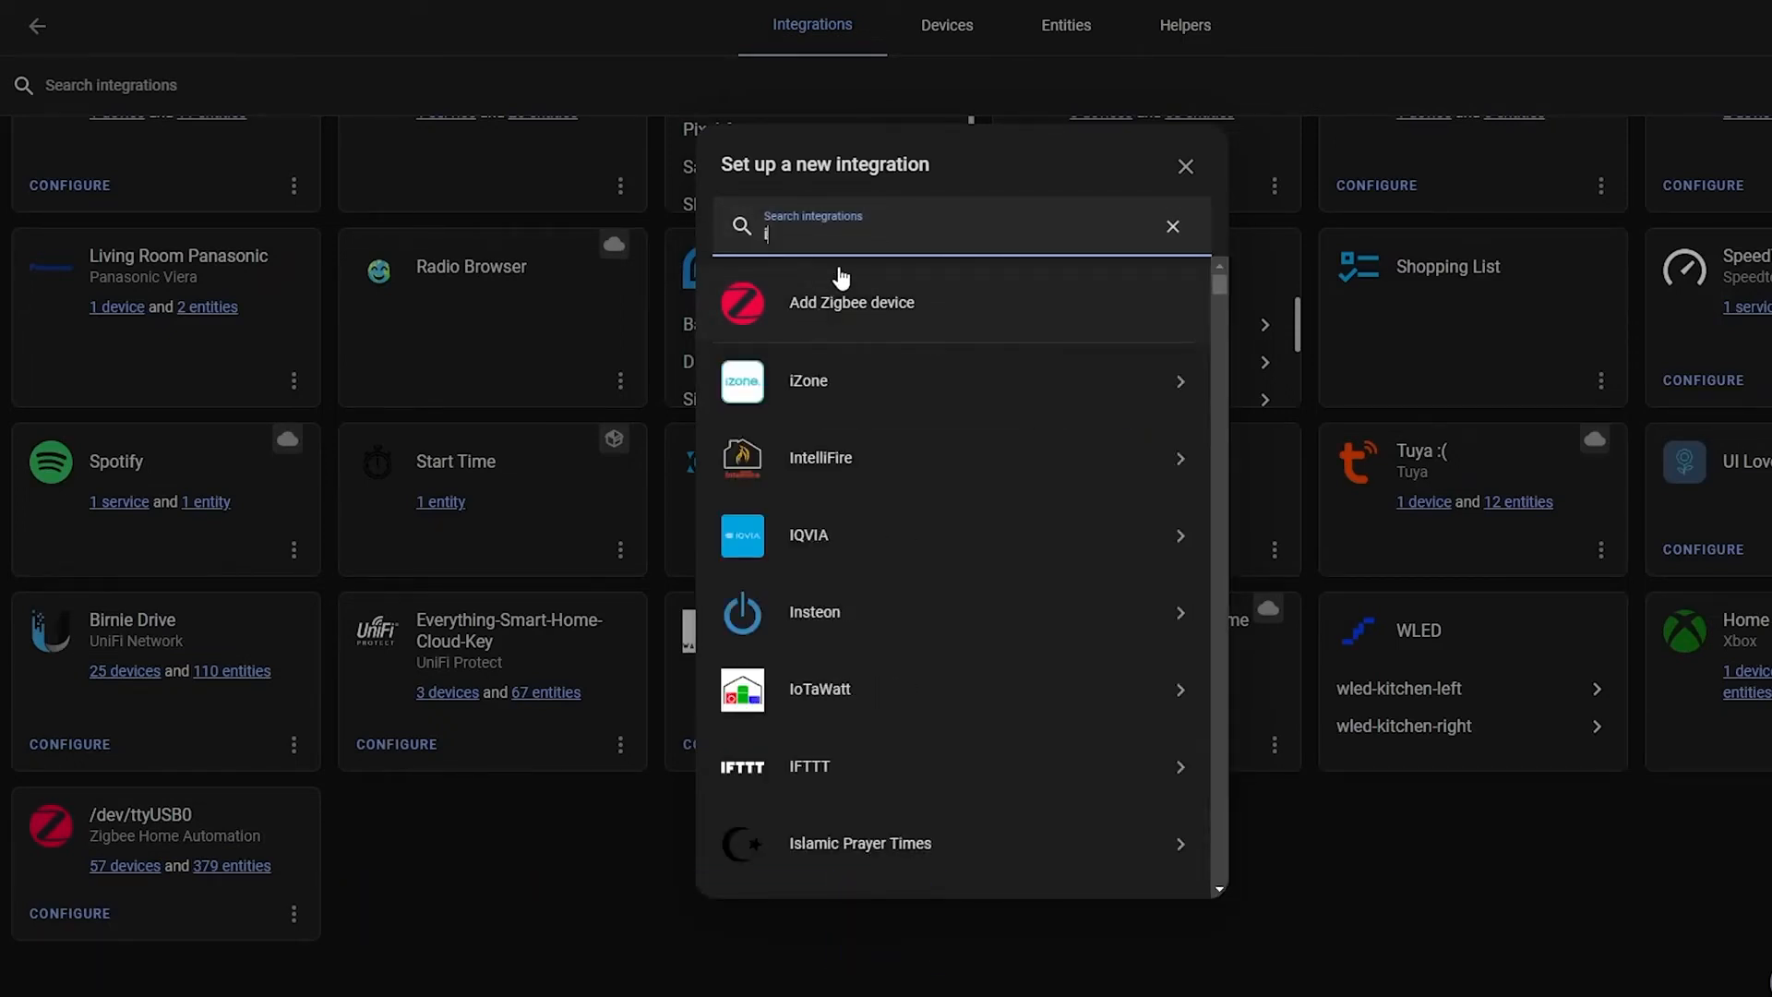
{"action": "type", "text": "smartwindo"}
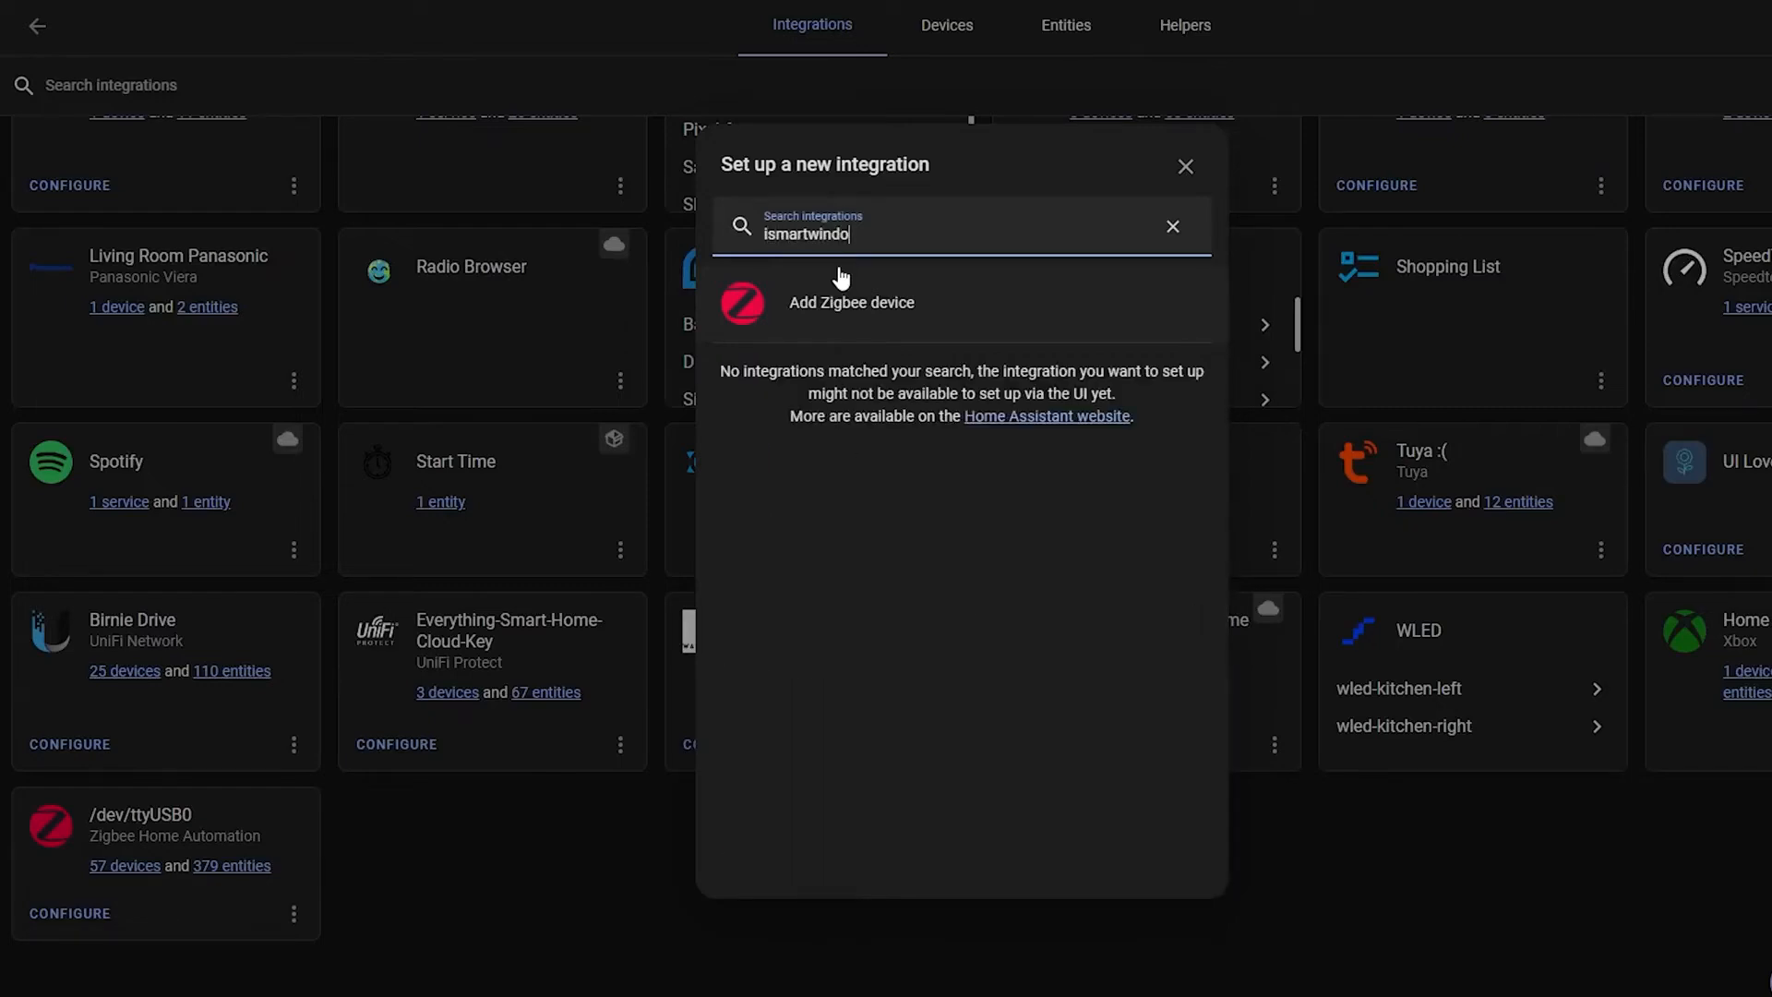
{"action": "type", "text": "bliss"}
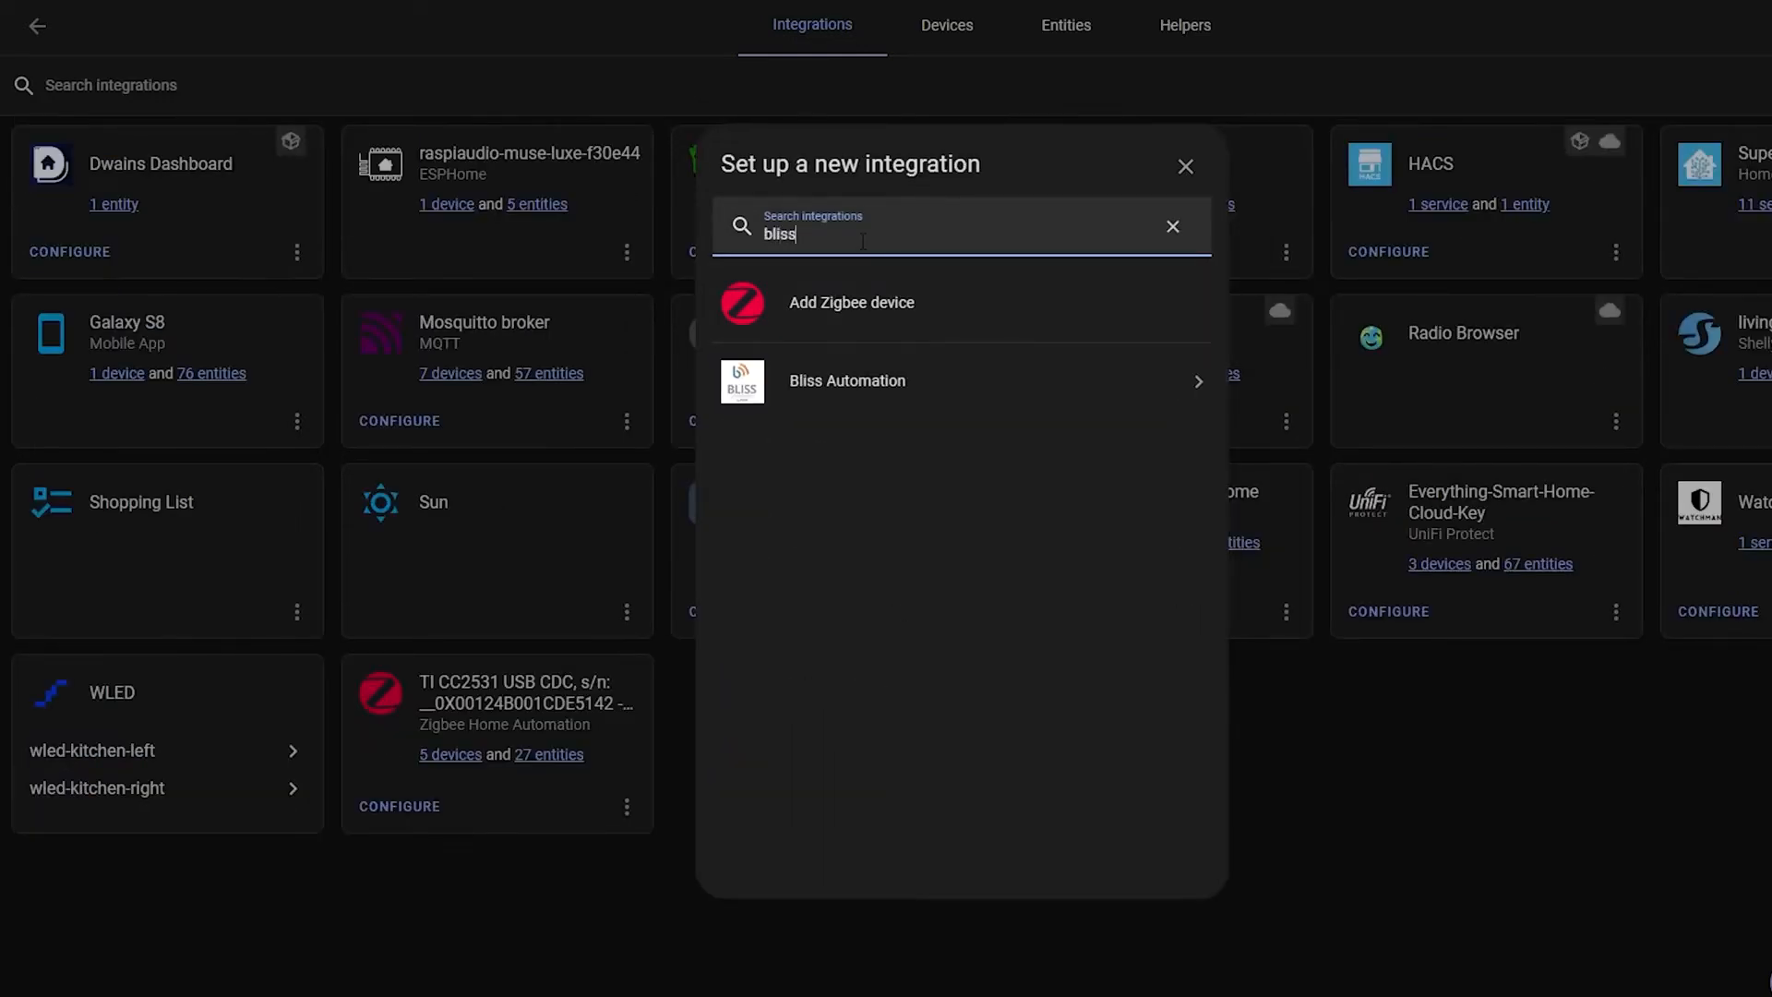
{"action": "left_click", "coordinate": [847, 380]}
{"action": "type", "text": "ismartwindo"}
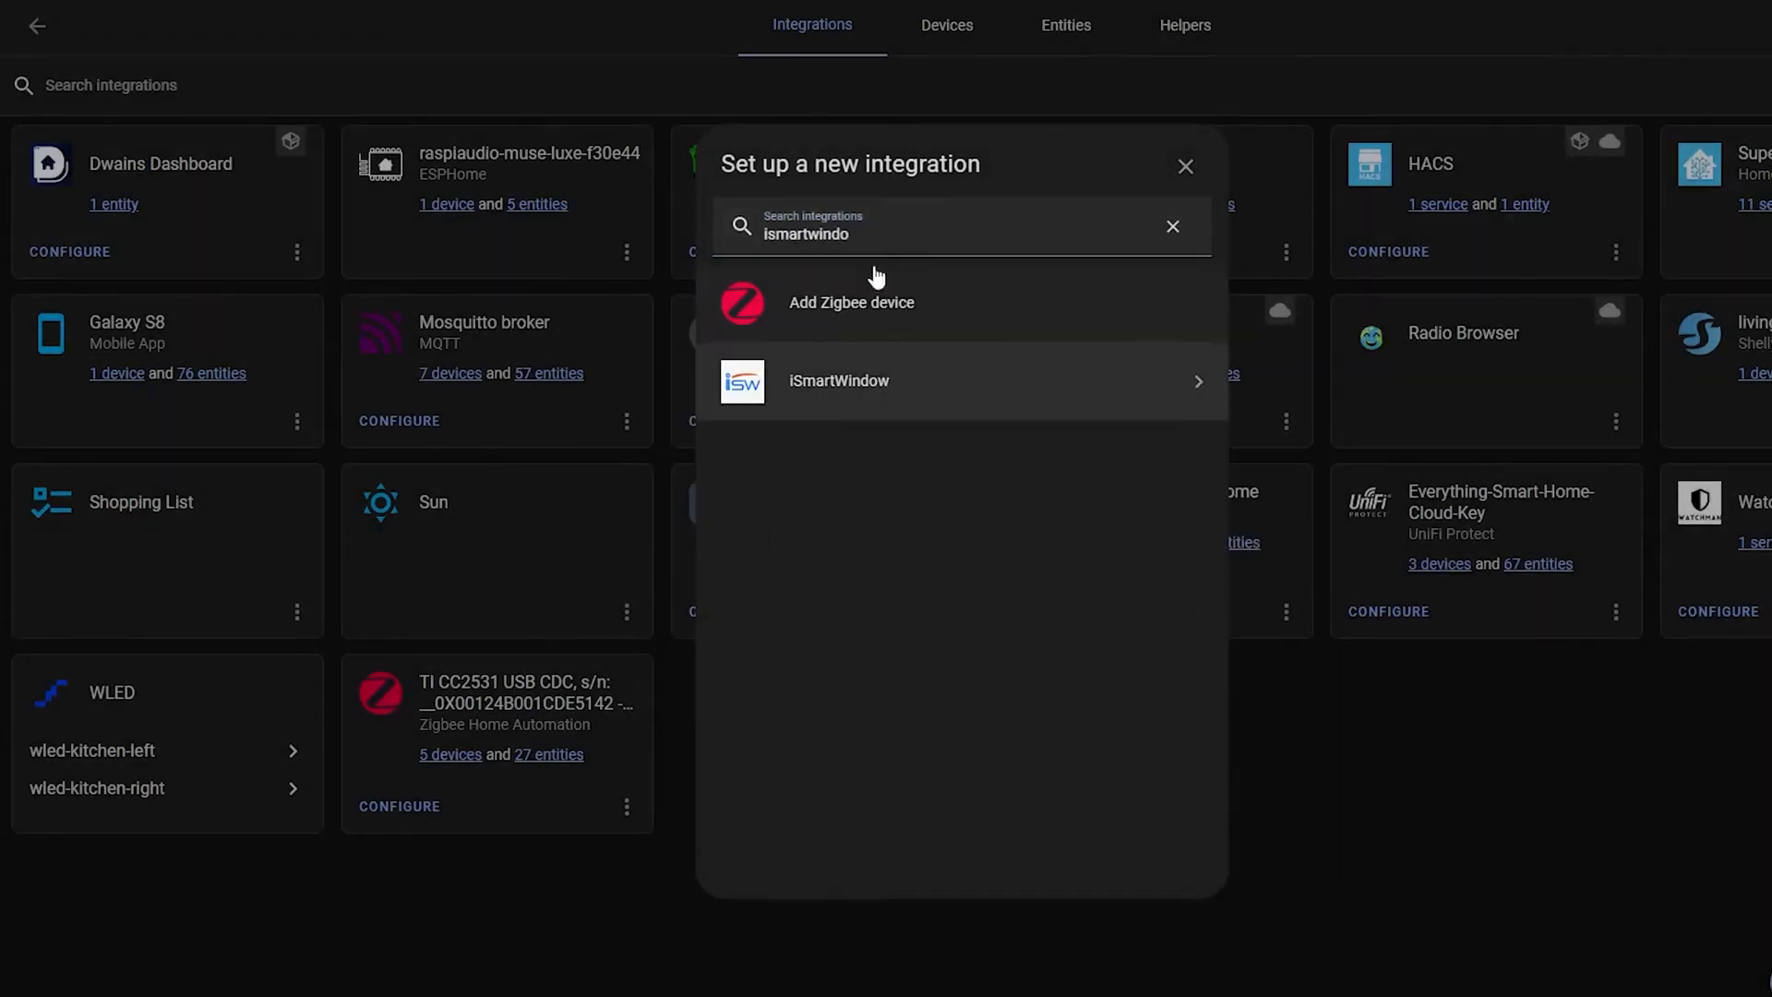
{"action": "type", "text": "uprise"}
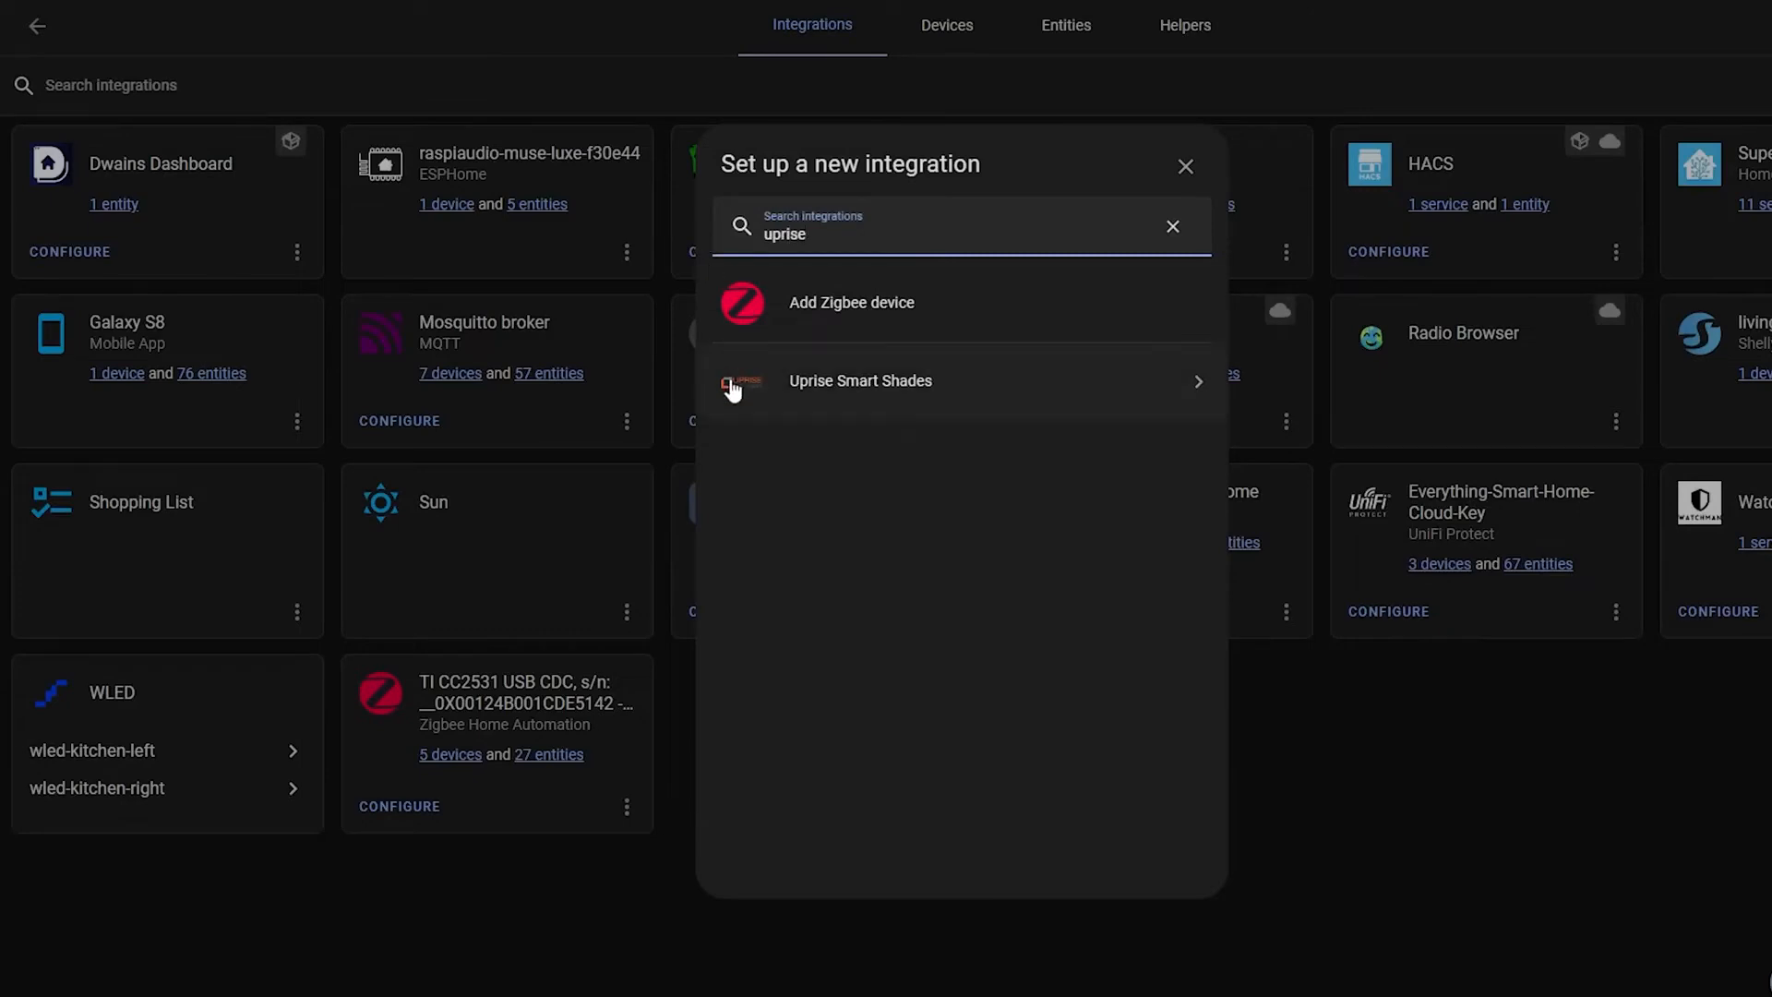
{"action": "left_click", "coordinate": [860, 380]}
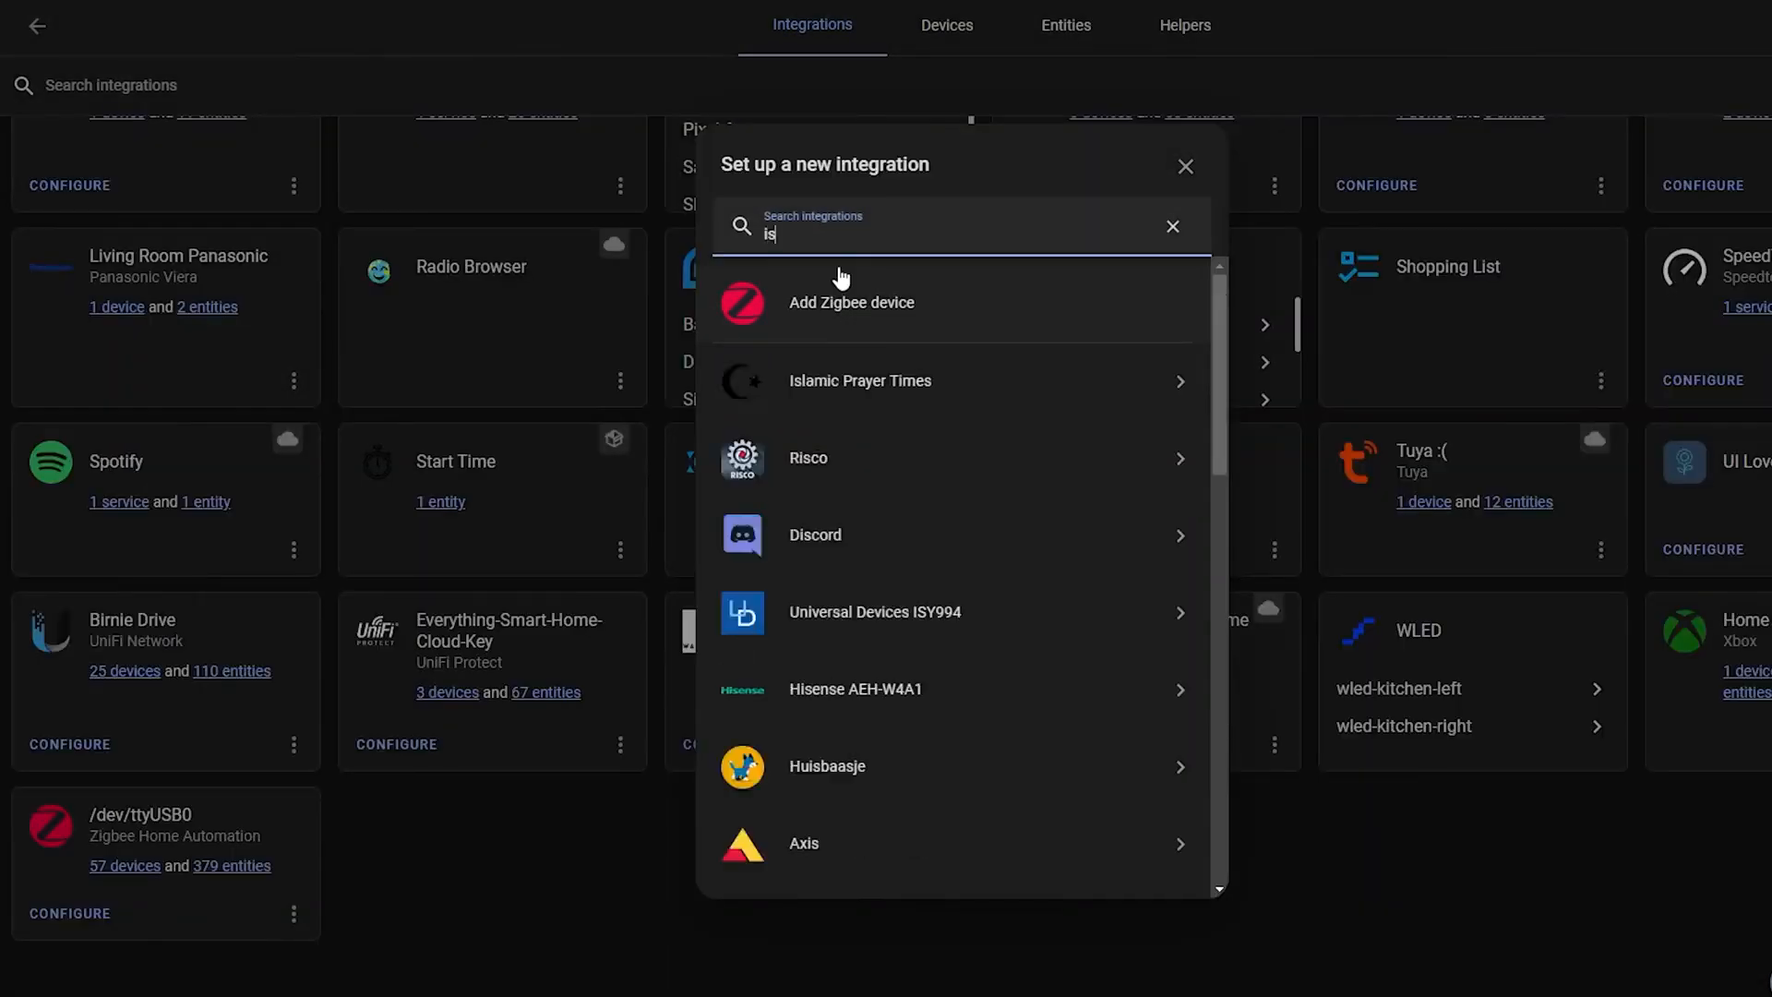
{"action": "type", "text": "smartwindo"}
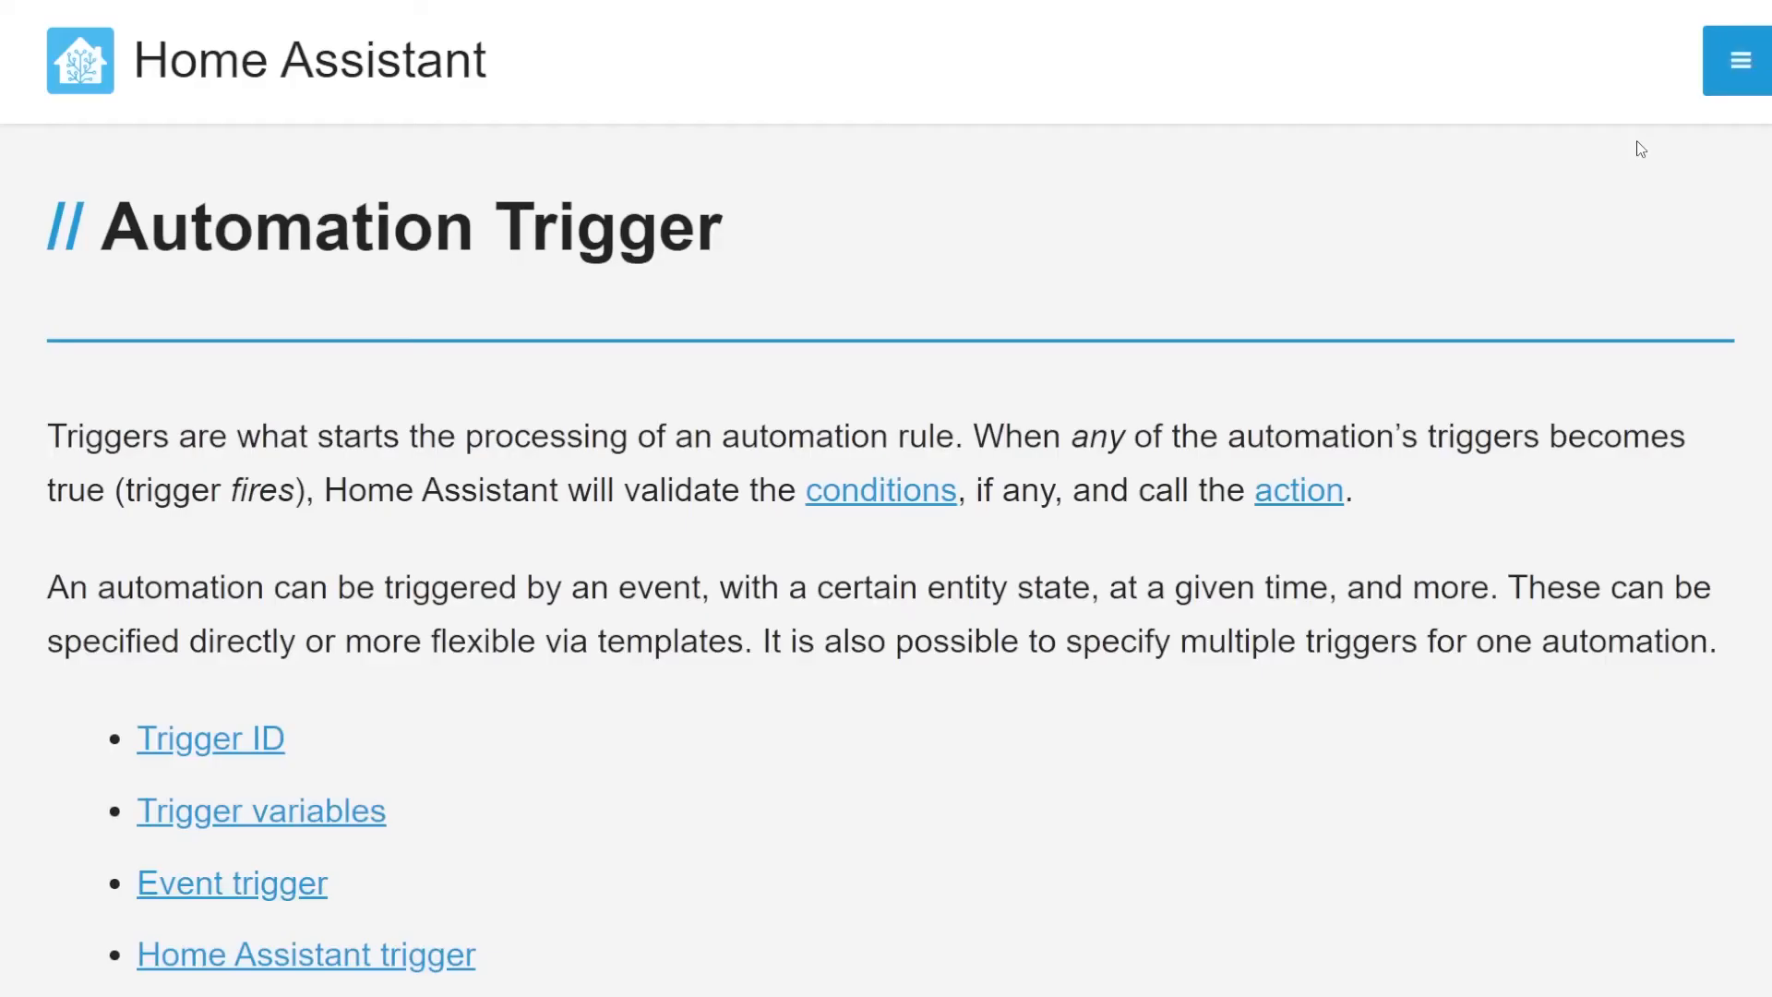
Add a Sun trigger with Sunrise selected to the new automation.
{"action": "left_click", "coordinate": [1299, 491]}
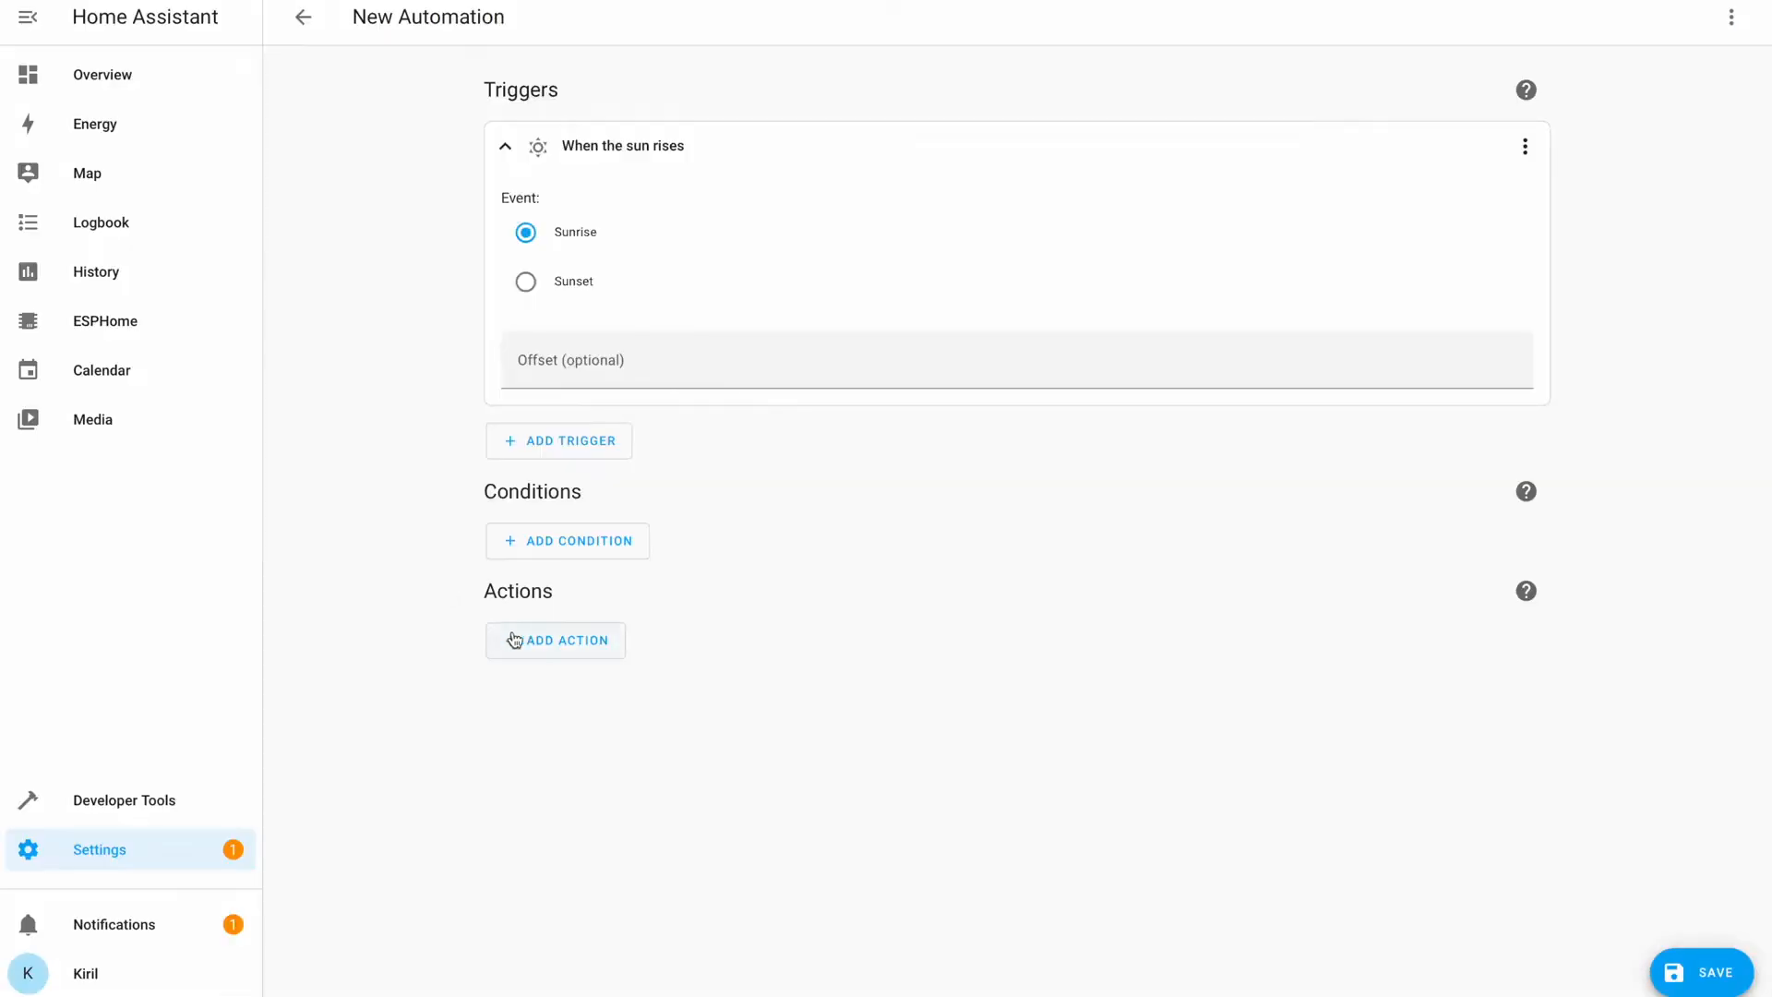
Rename the sunrise trigger to 'custom' via its options menu and submit.
{"action": "left_click", "coordinate": [554, 641]}
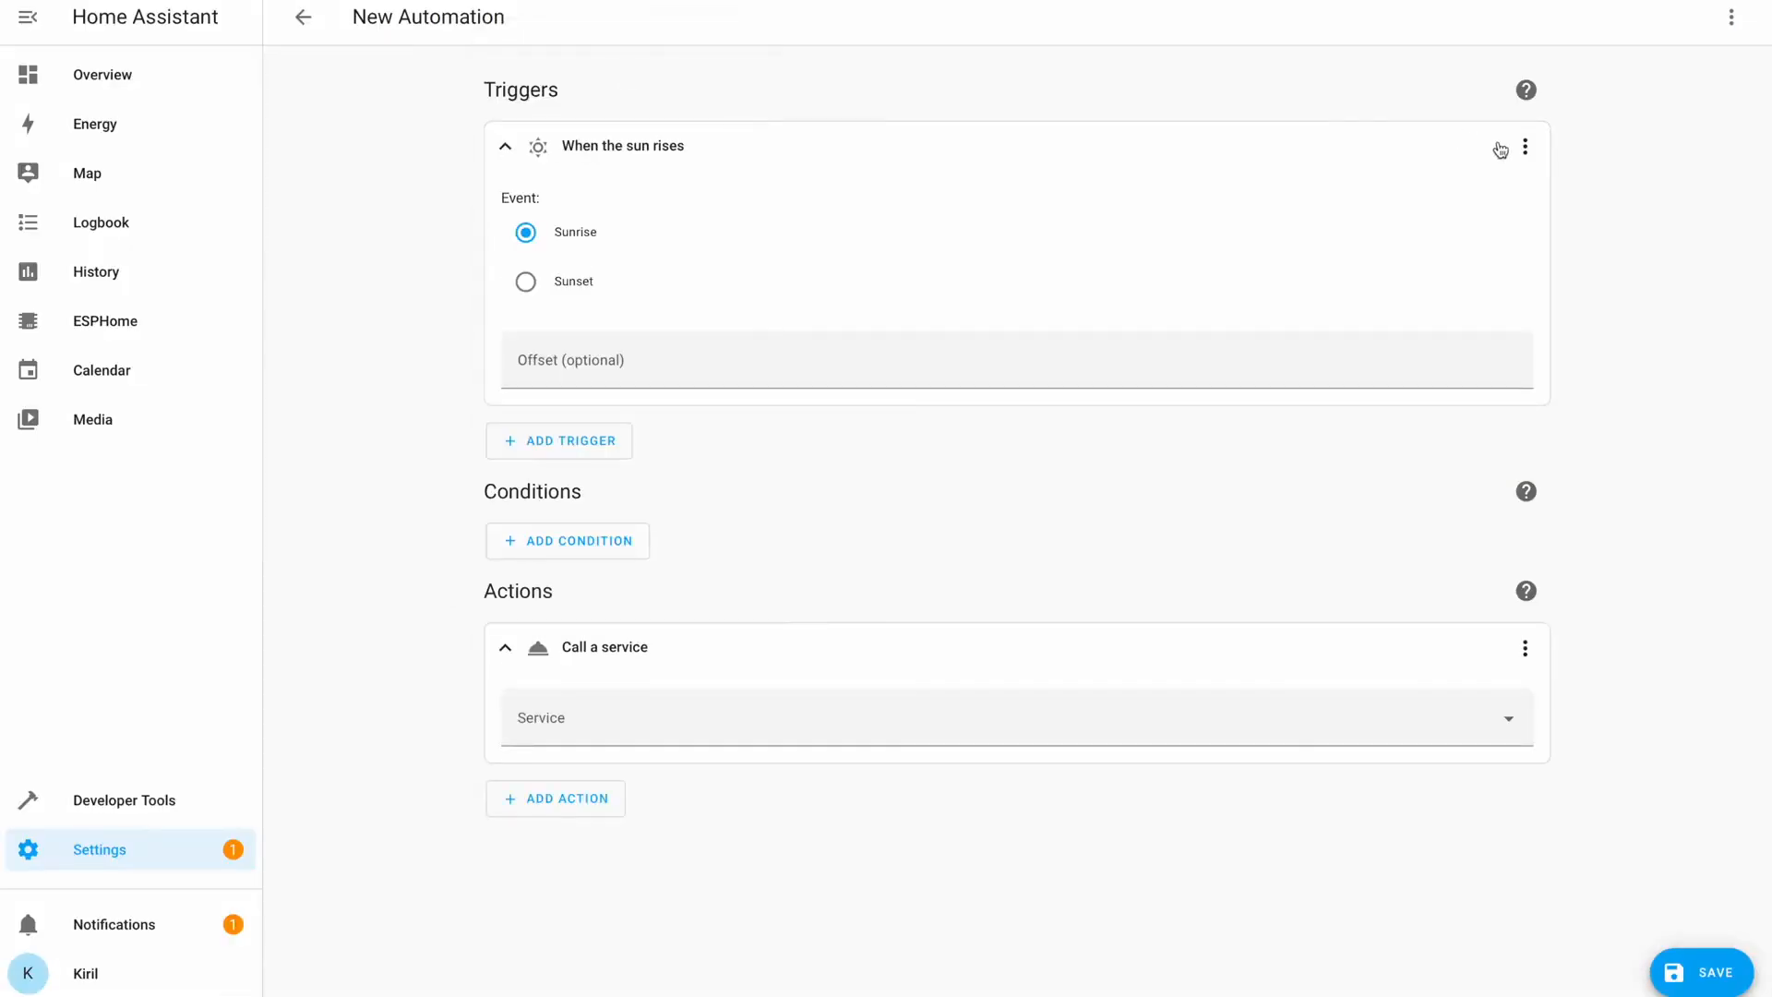
{"action": "left_click", "coordinate": [1525, 147]}
{"action": "type", "text": "custom"}
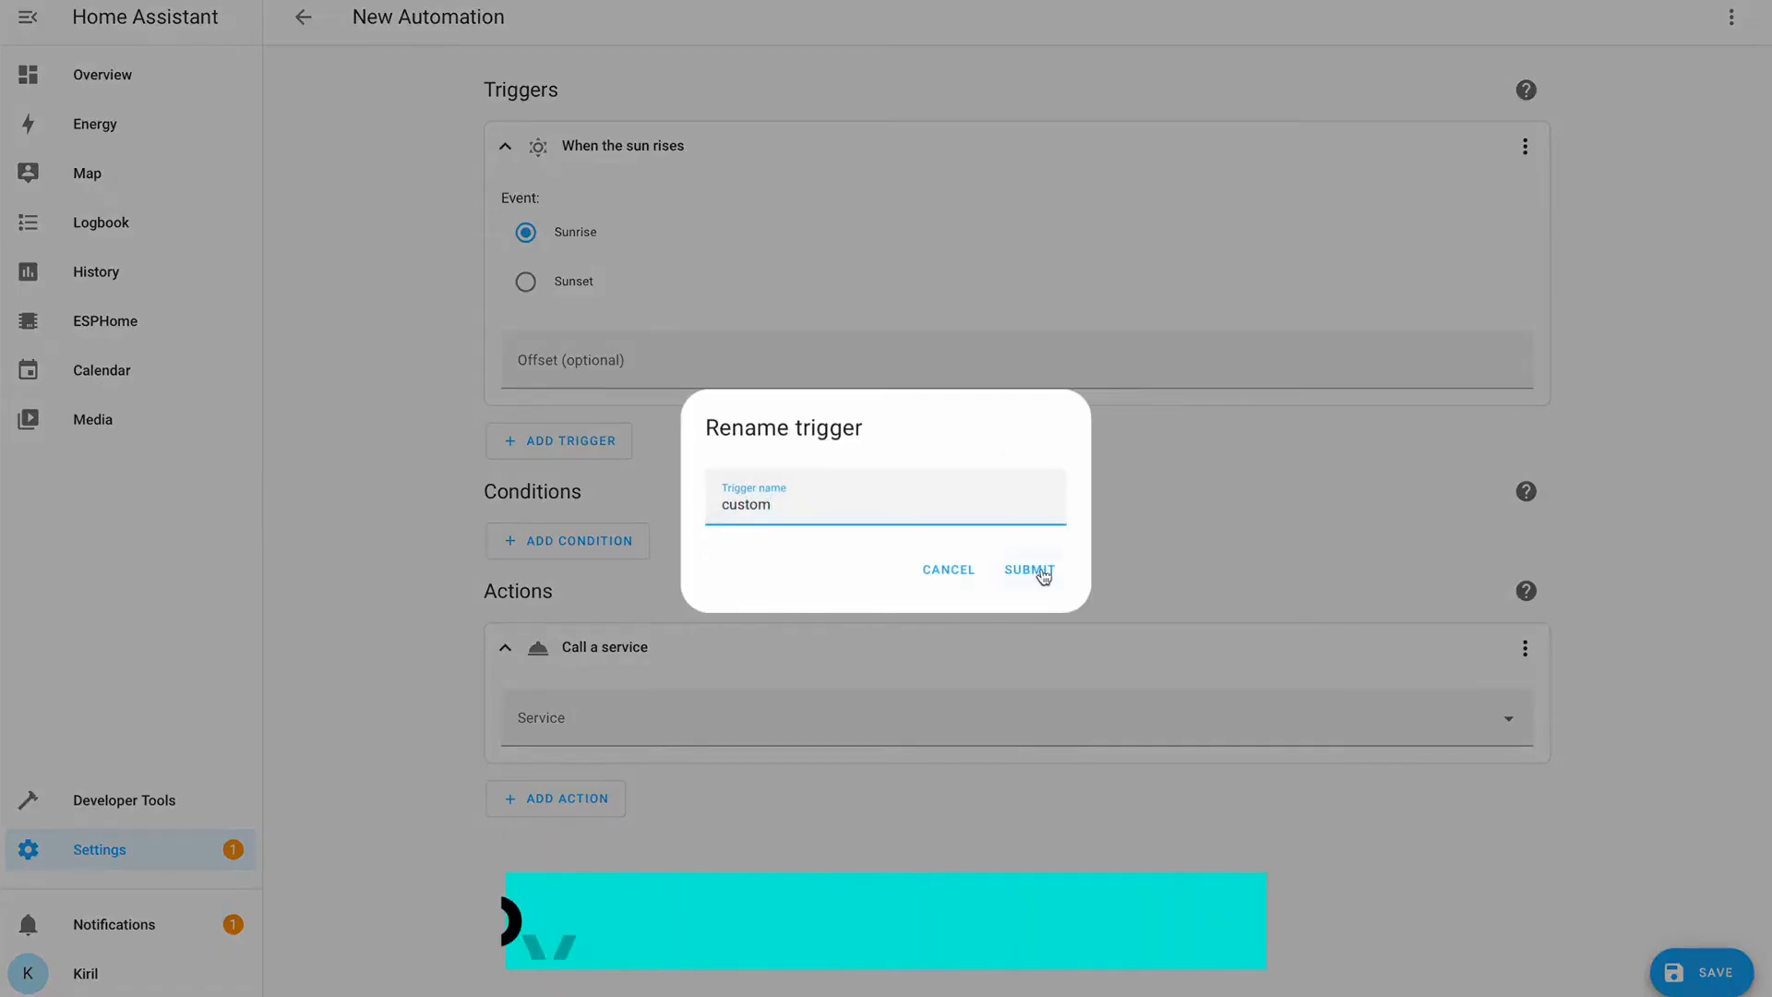
{"action": "left_click", "coordinate": [1030, 568]}
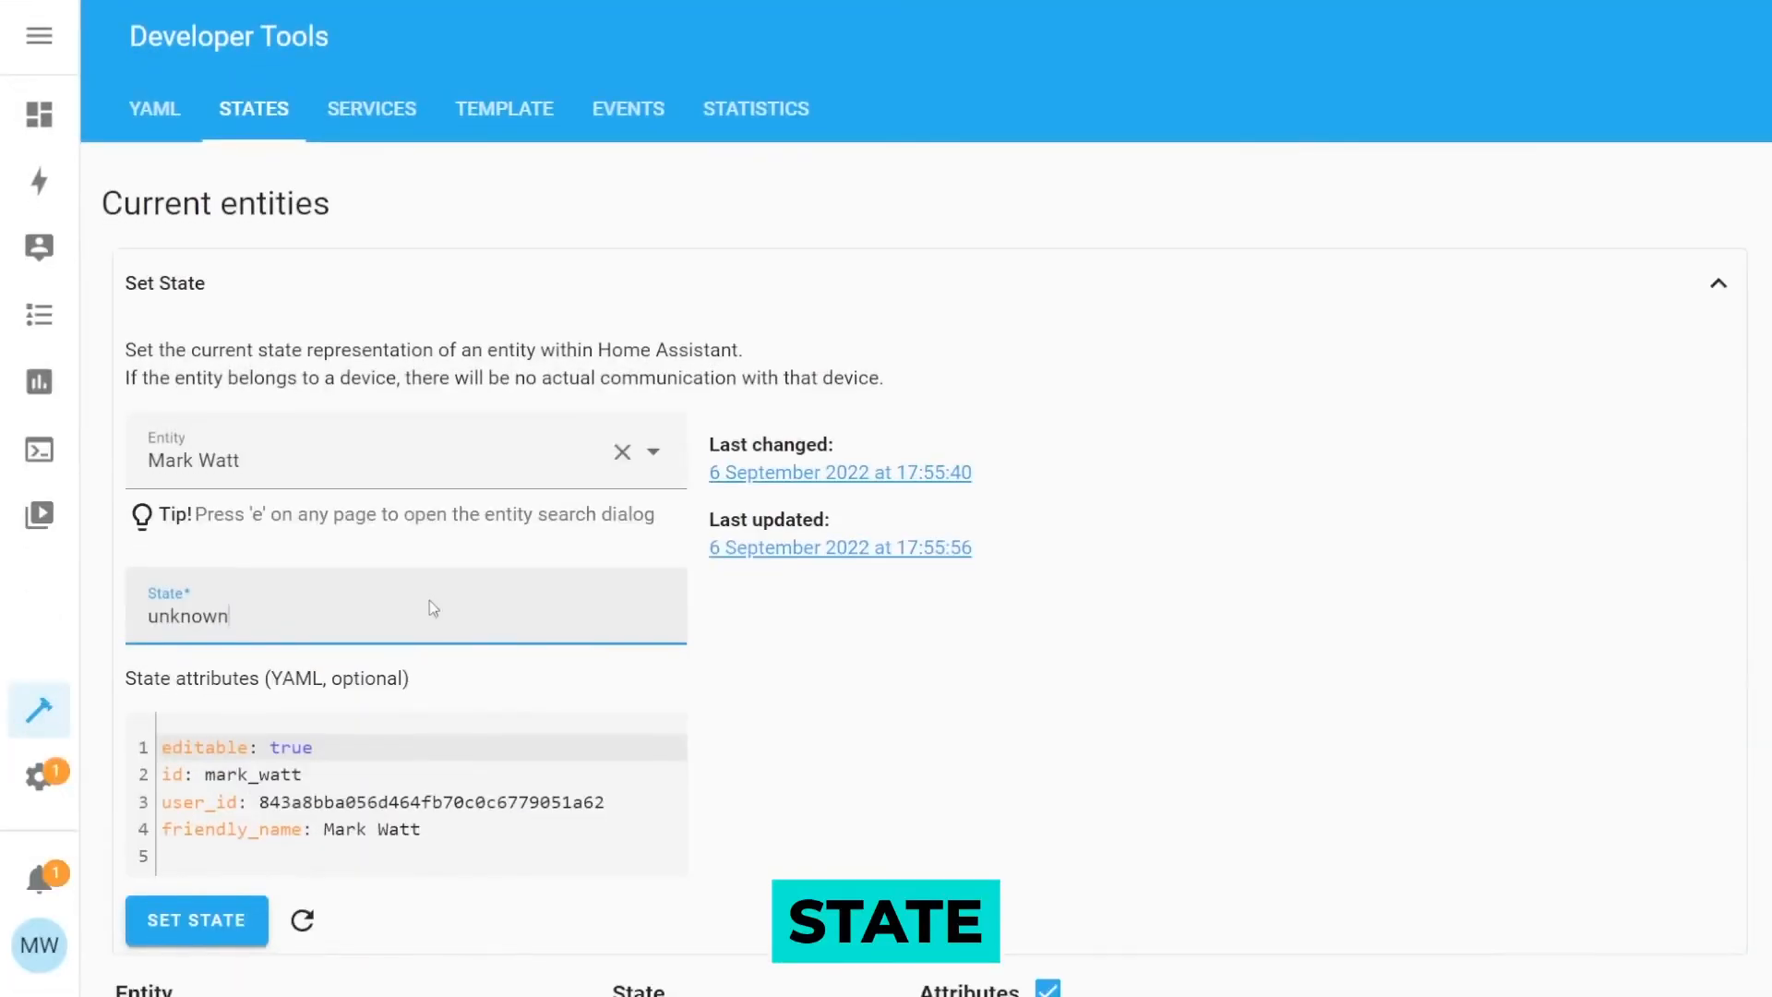
Check the 'changes to home' trigger's default name and its To state dropdown.
{"action": "scroll", "scroll_direction": "down", "scroll_amount": 3}
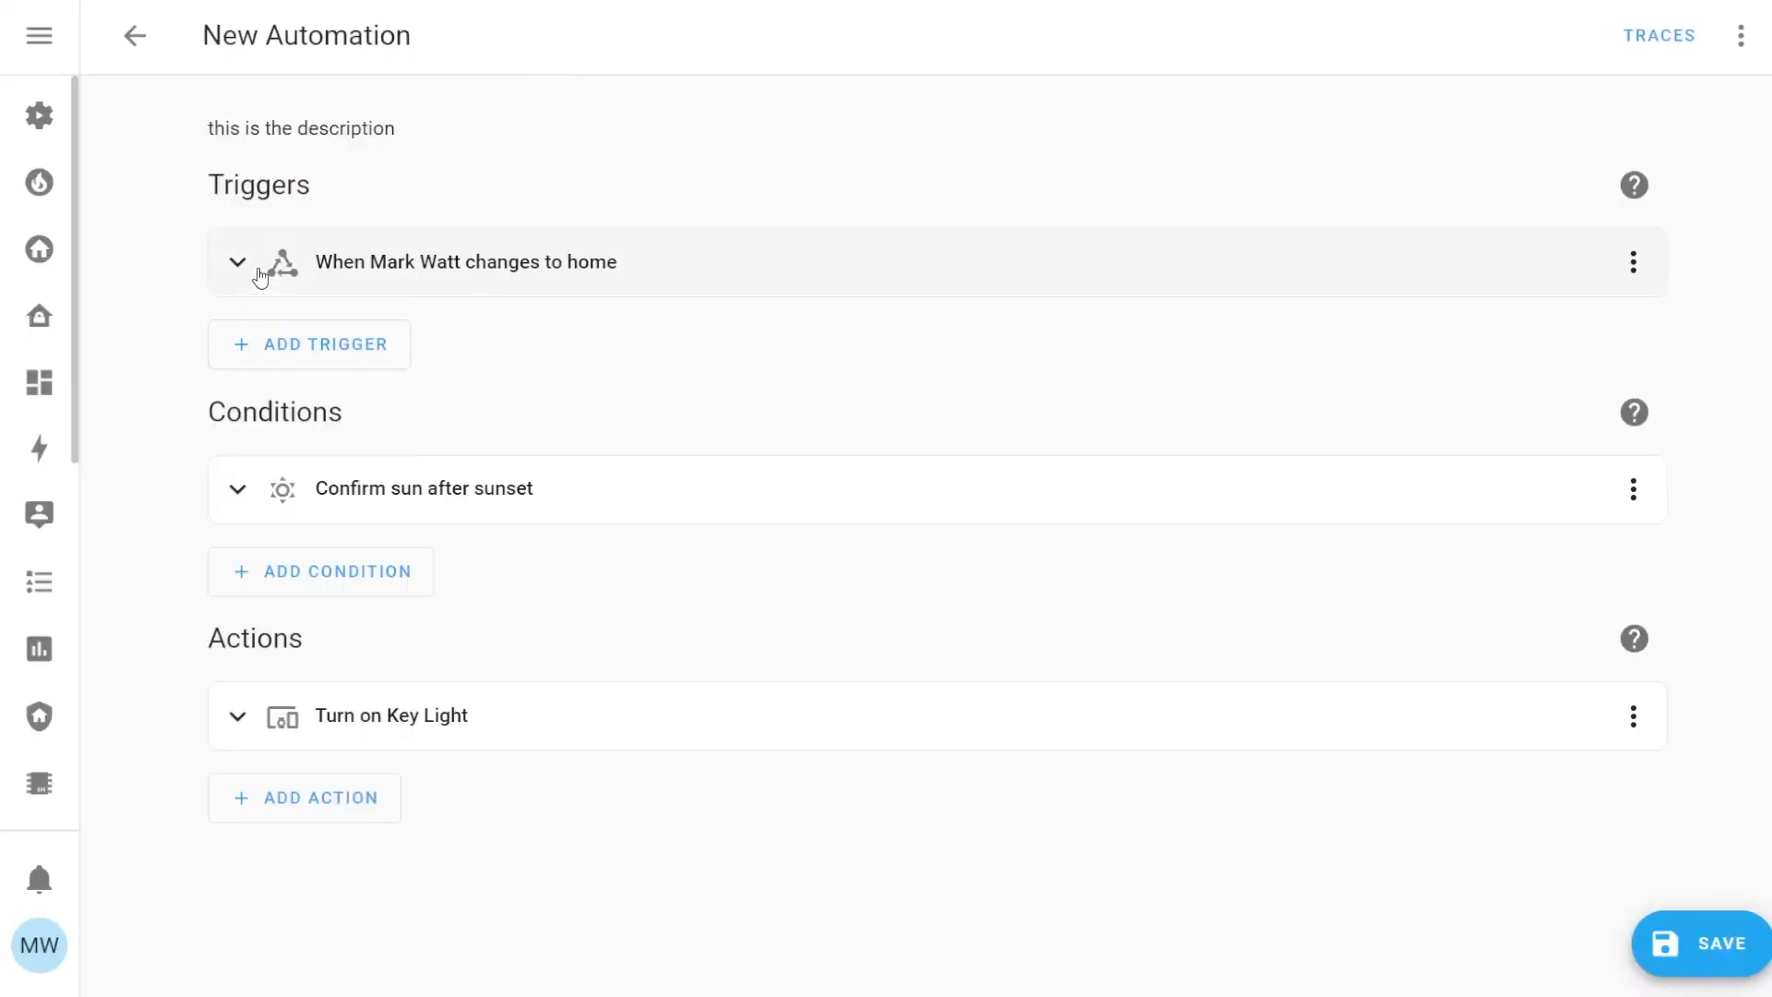
{"action": "left_click", "coordinate": [236, 262]}
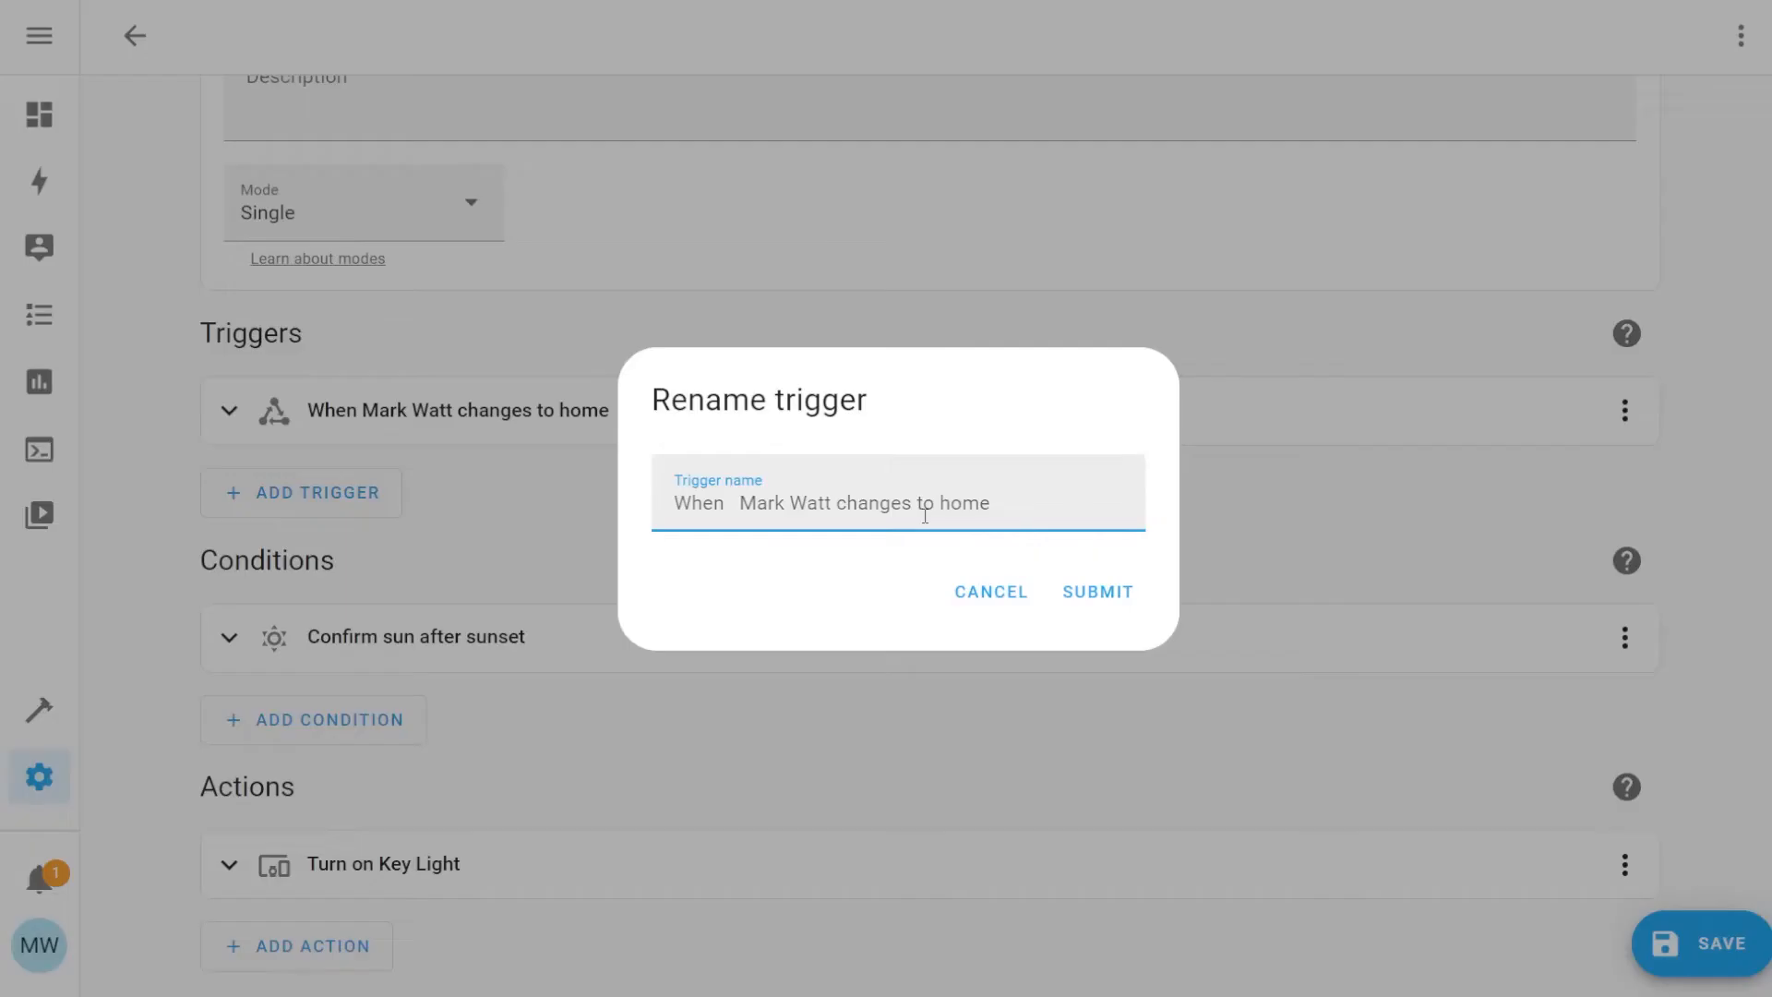
{"action": "left_click", "coordinate": [37, 709]}
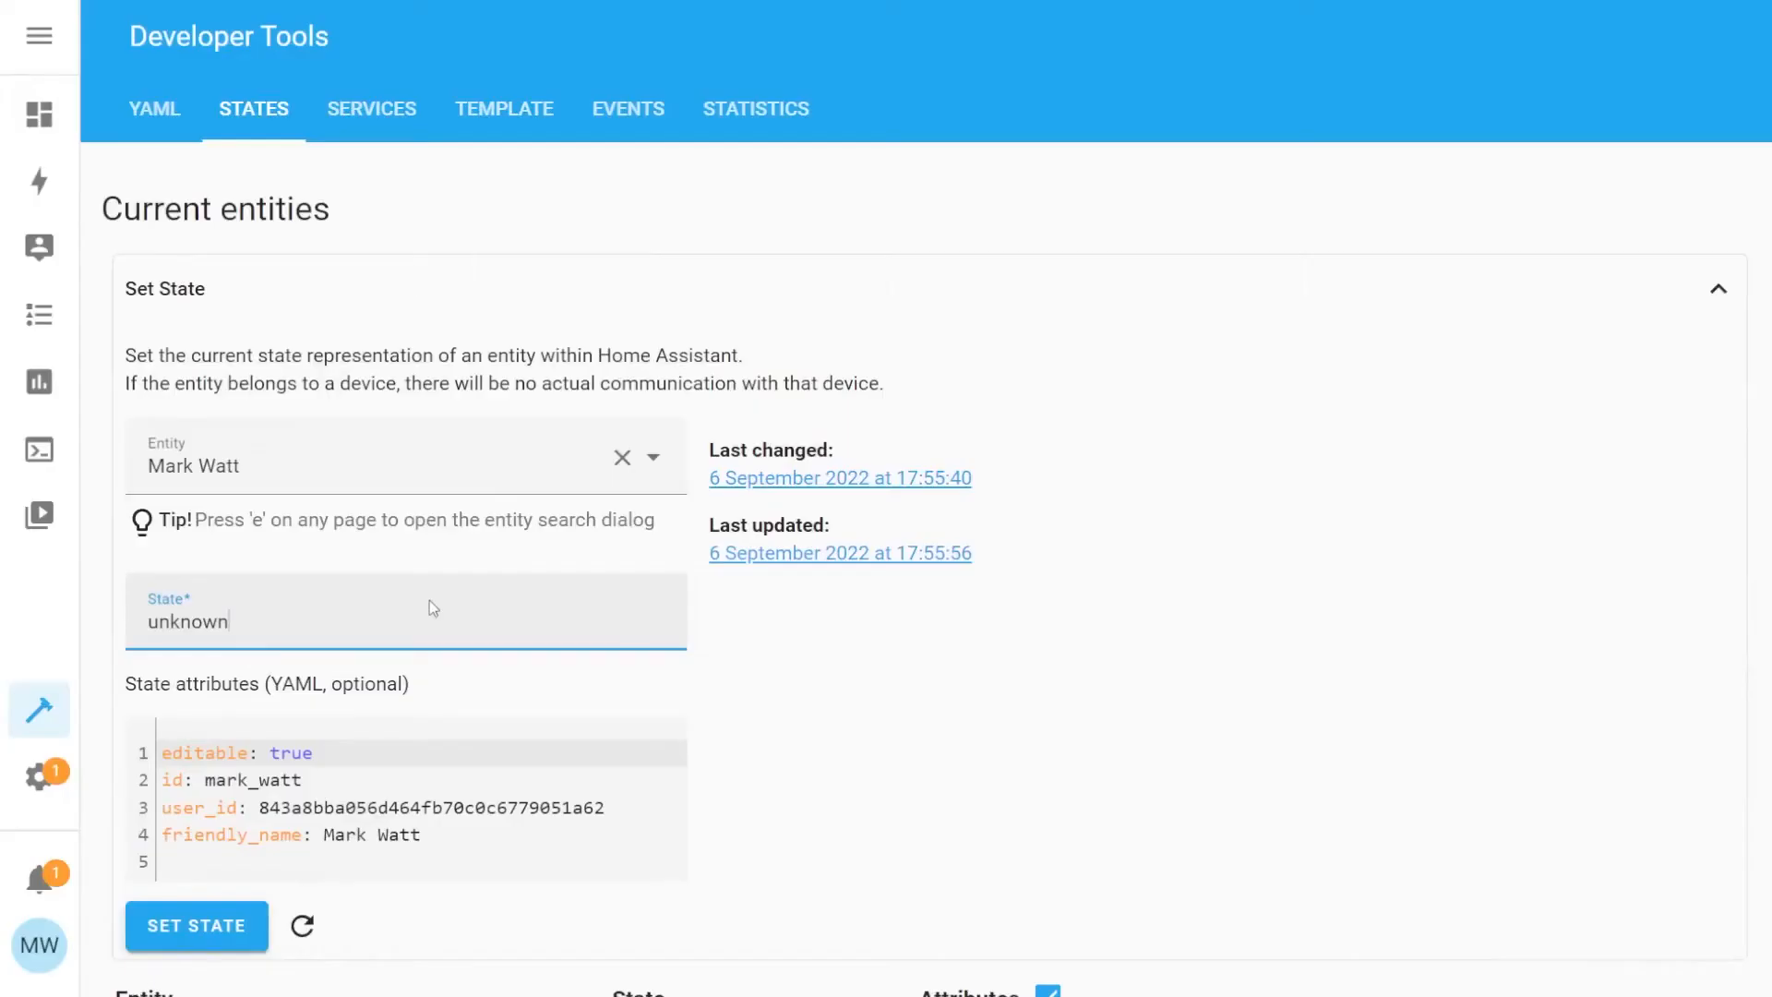
{"action": "scroll", "scroll_direction": "down", "scroll_amount": 3}
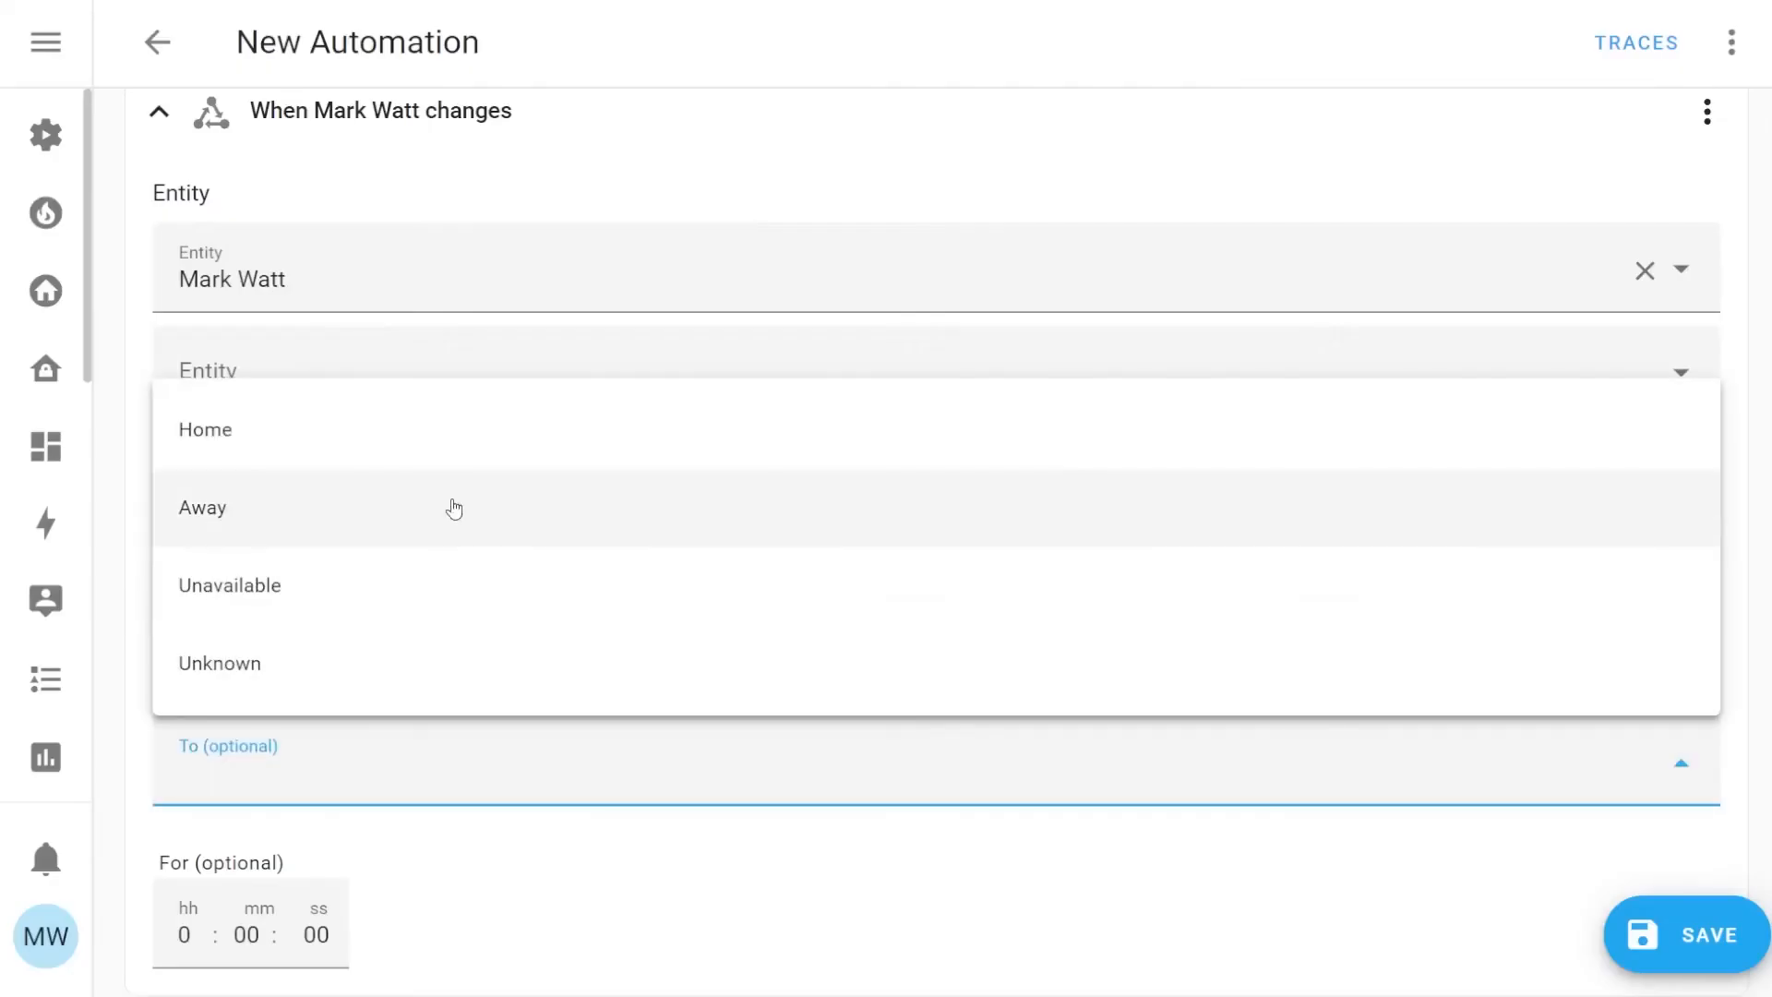
{"action": "left_click", "coordinate": [205, 428]}
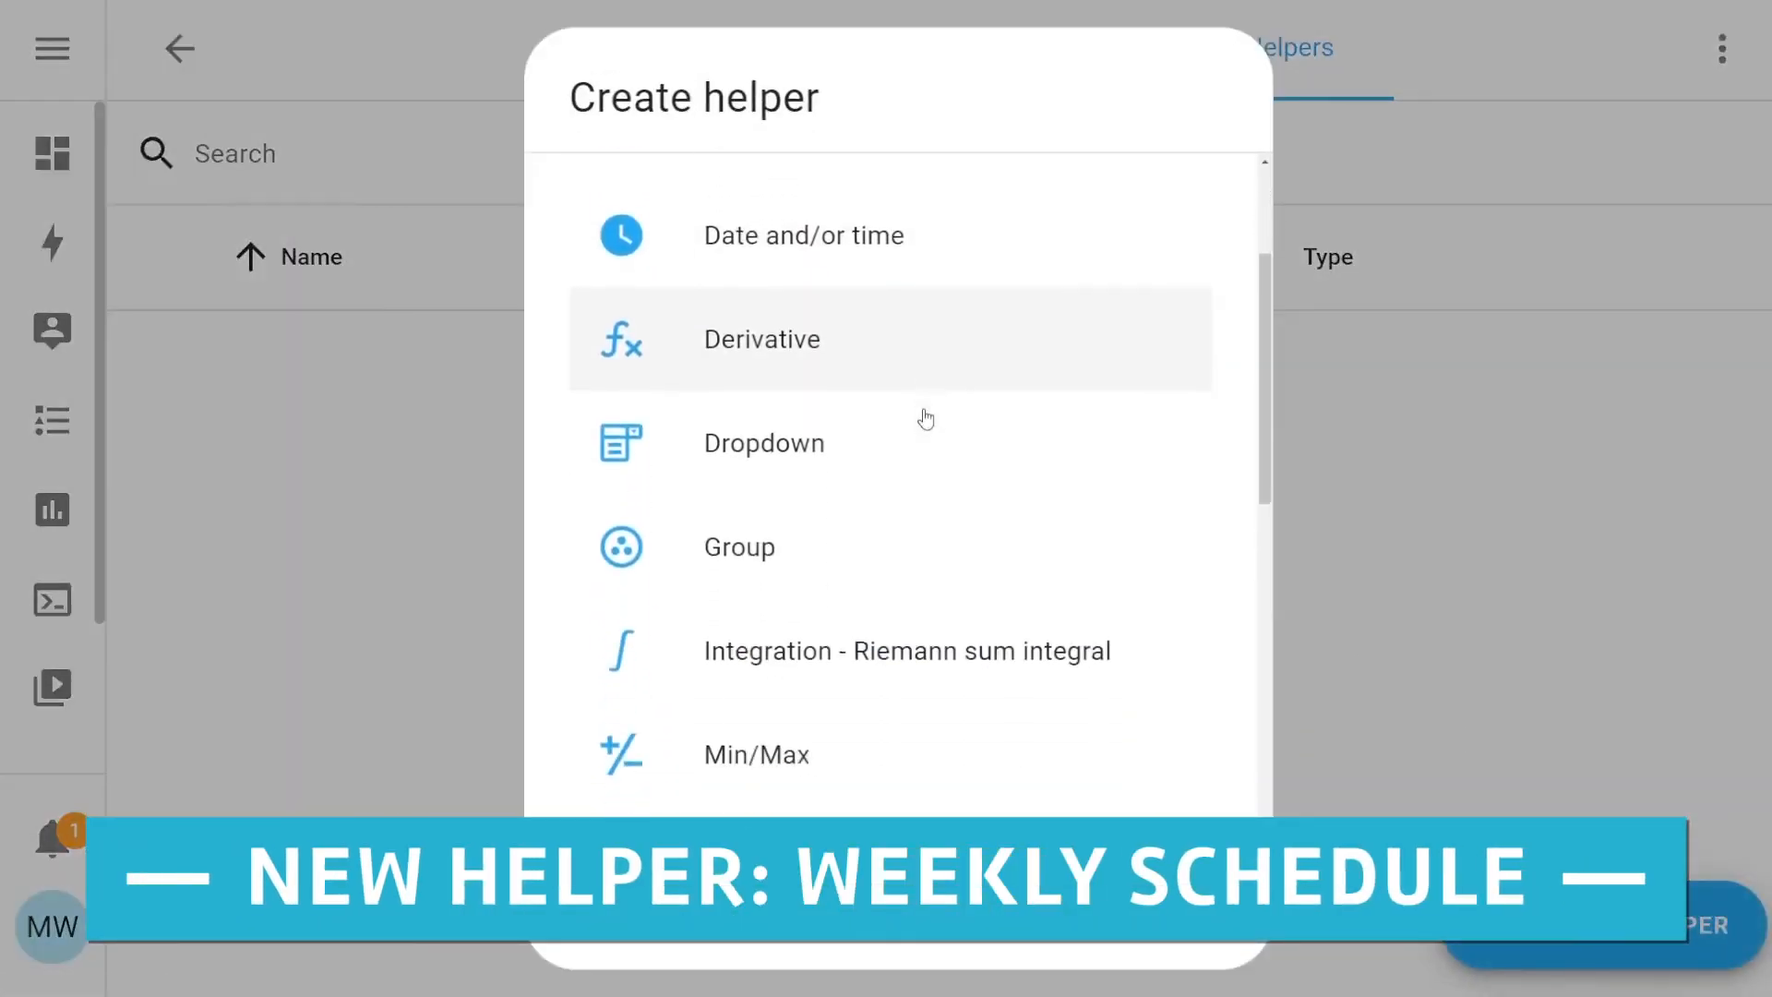
Create the Demo Schedule helper and drag Monday, Tuesday and Friday morning time blocks.
{"action": "scroll", "scroll_direction": "down", "scroll_amount": 3}
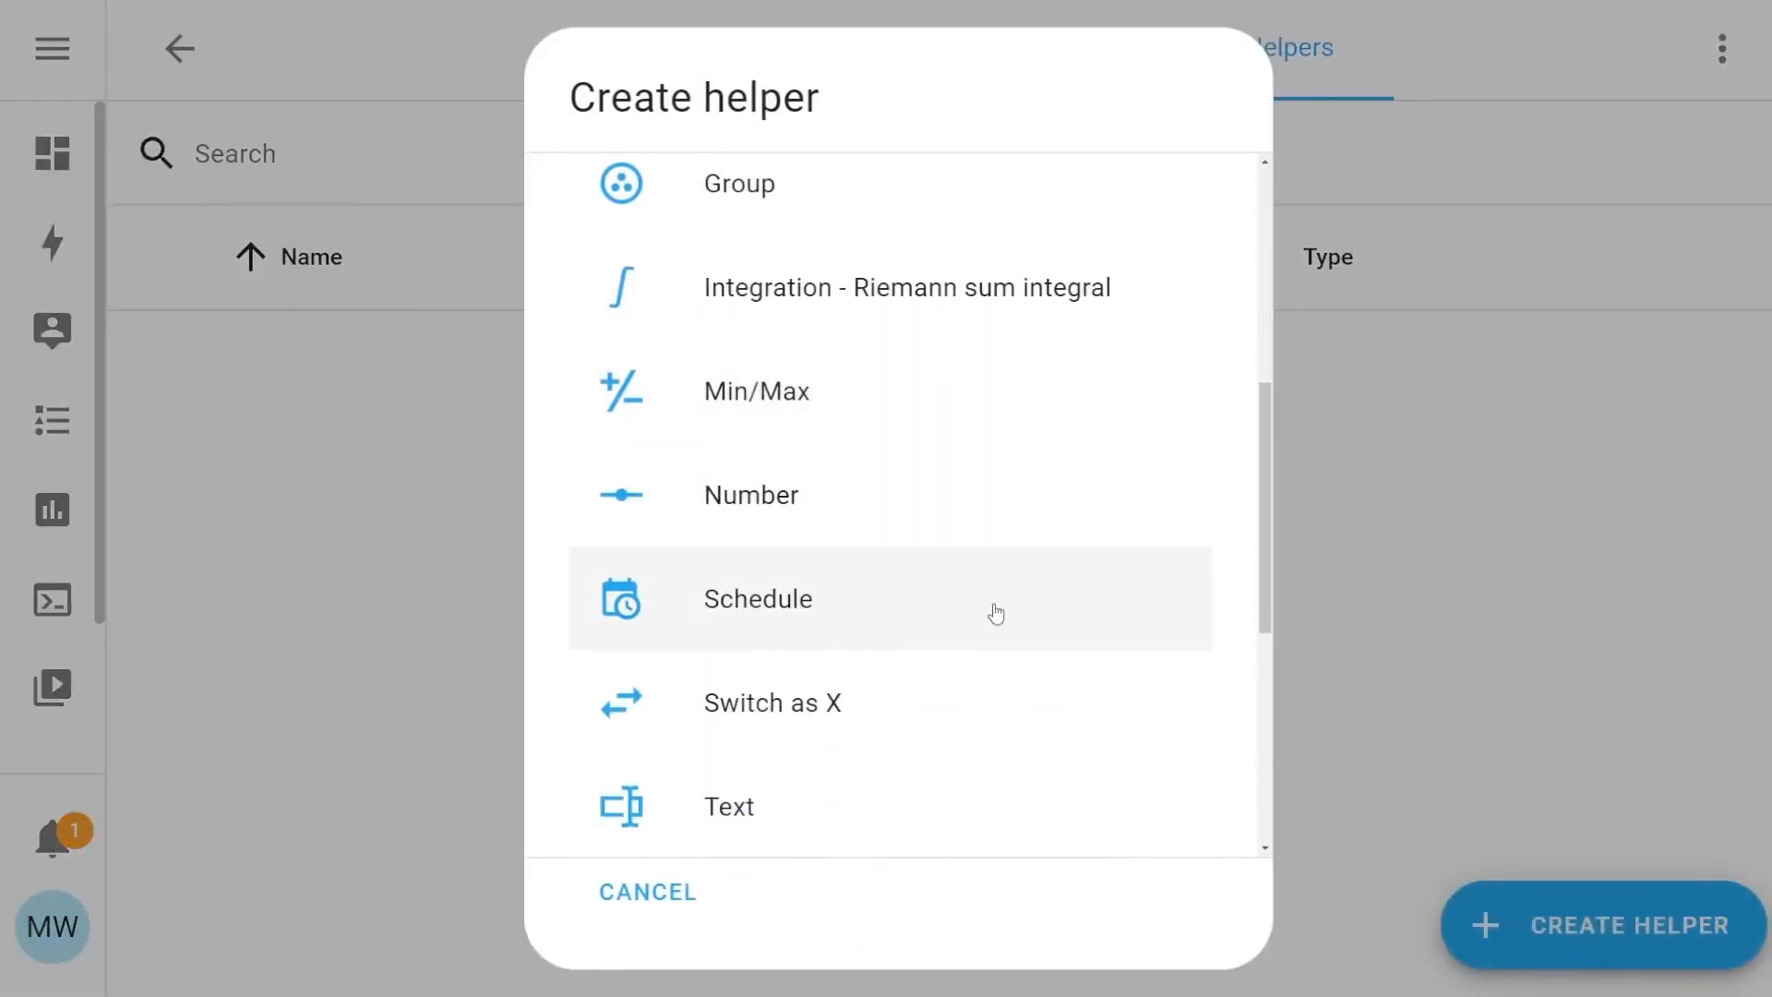
{"action": "left_click", "coordinate": [757, 598]}
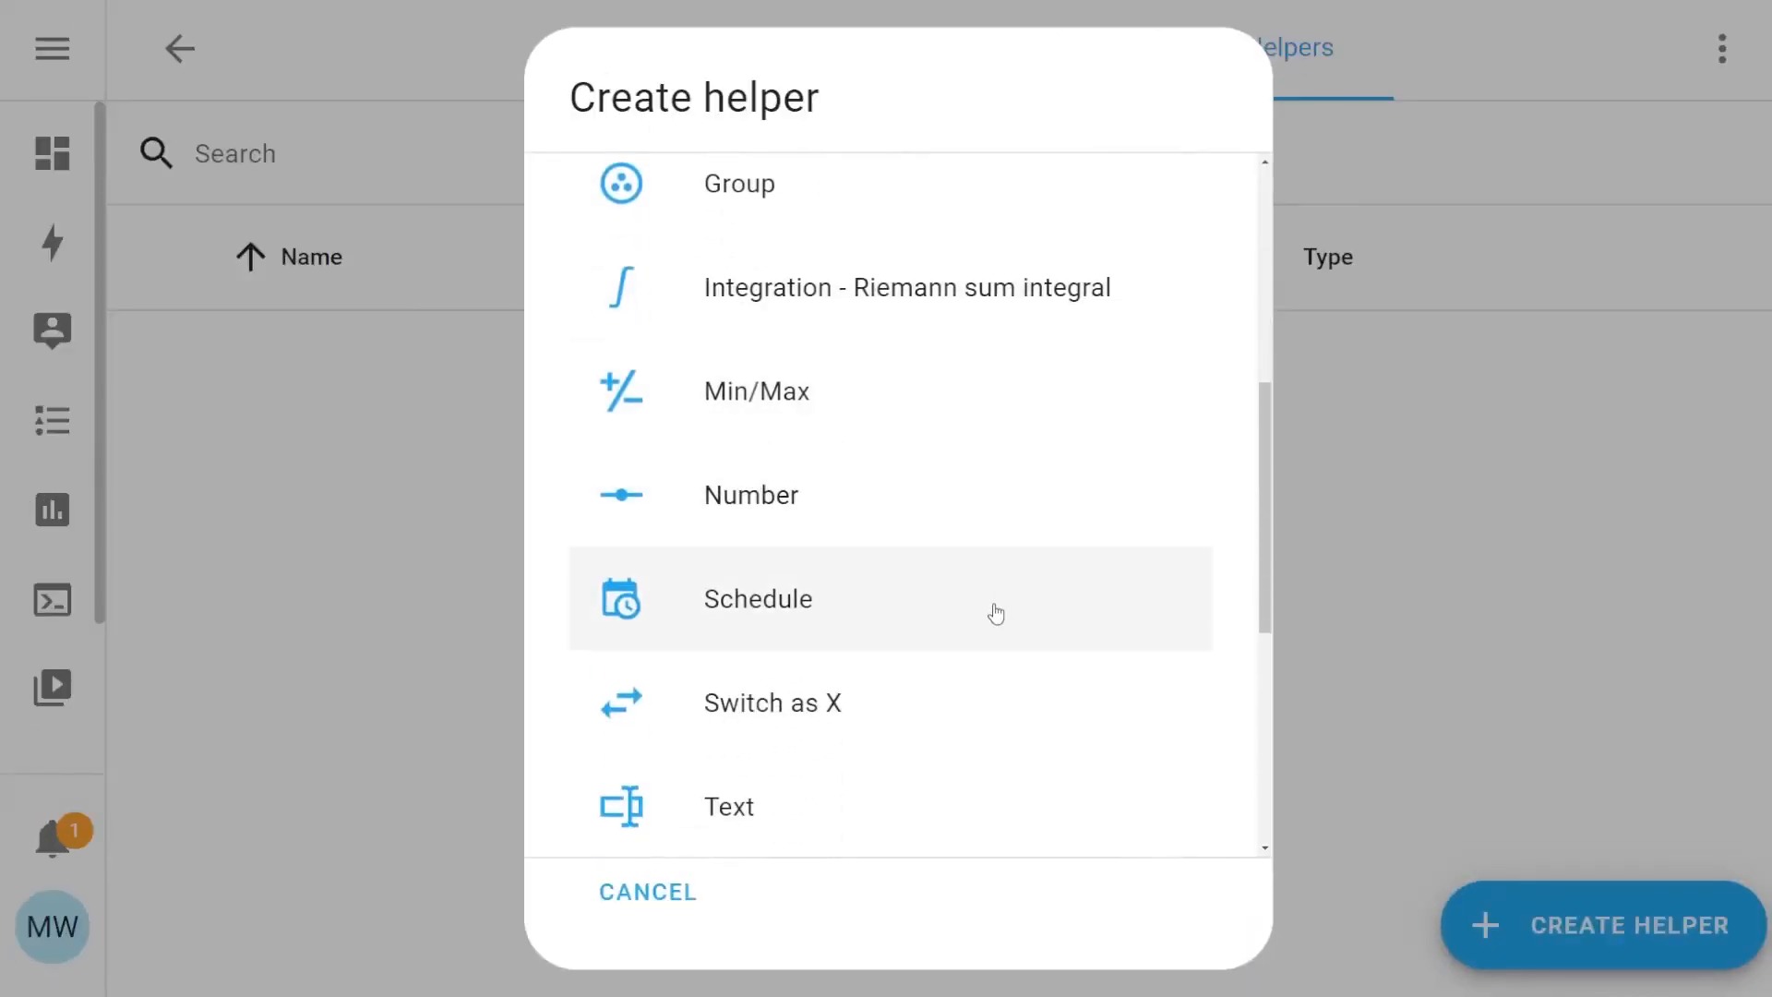
{"action": "left_click", "coordinate": [757, 598]}
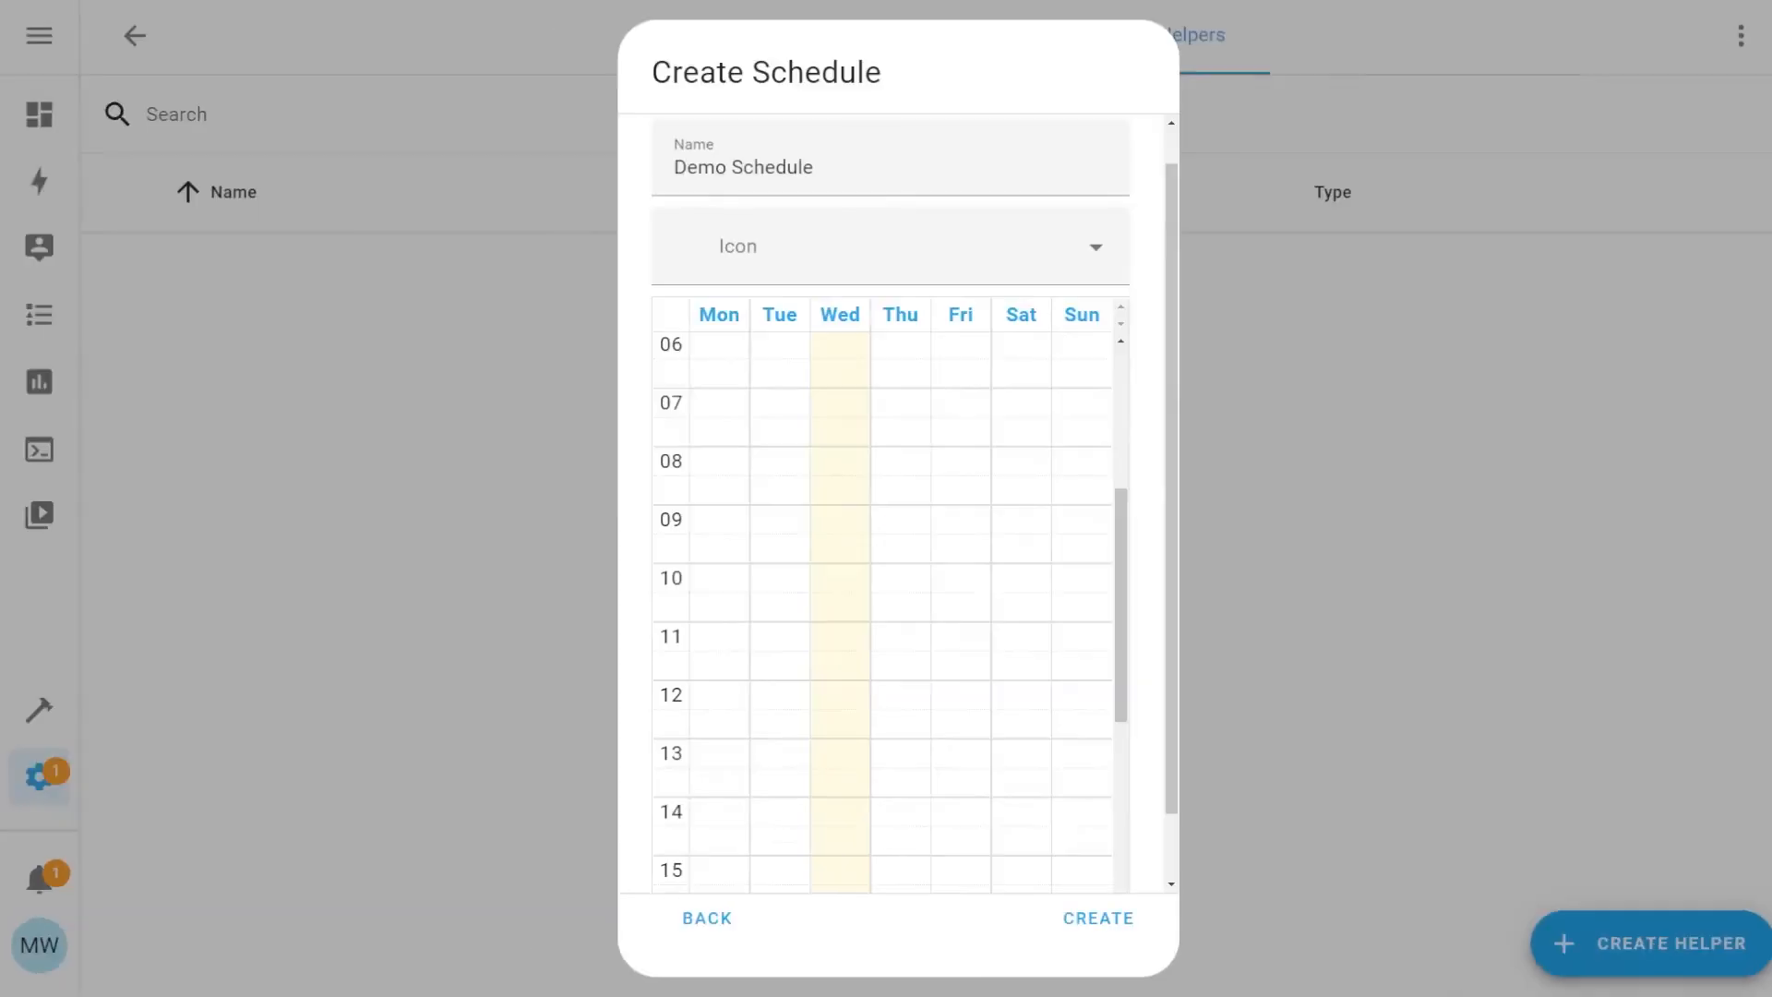
{"action": "left_click_drag", "start_coordinate": [718, 351], "coordinate": [718, 419]}
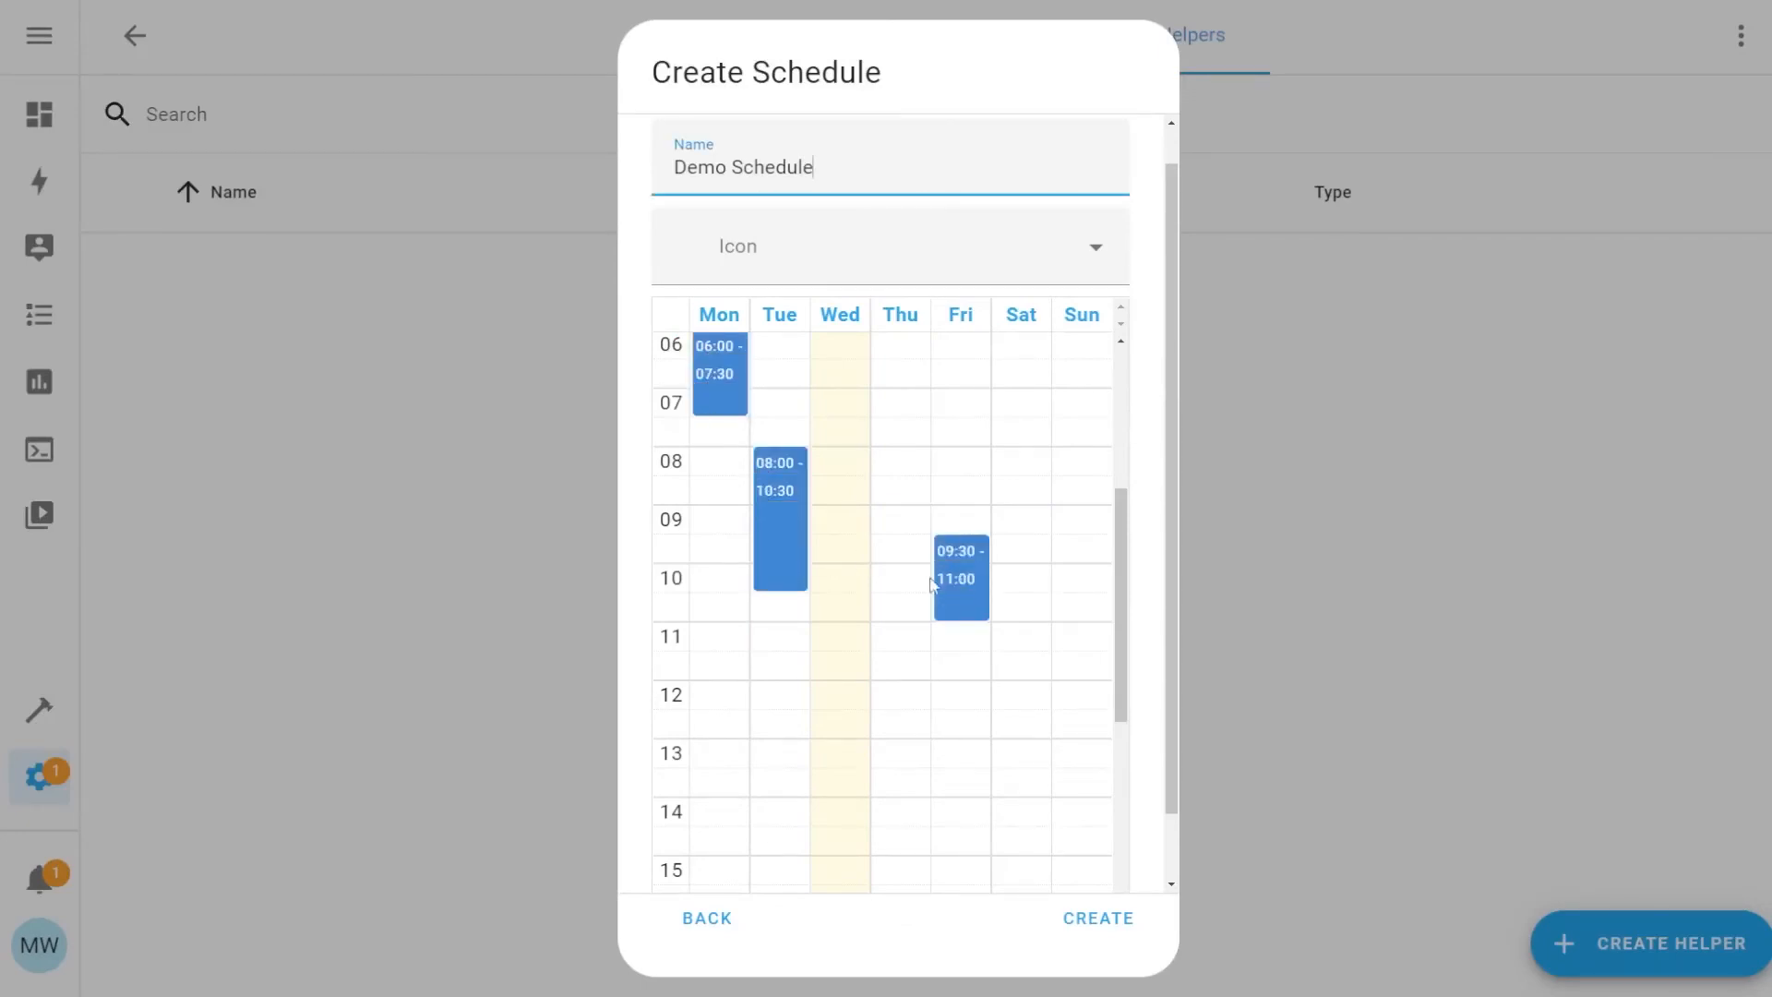
{"action": "left_click", "coordinate": [1098, 917]}
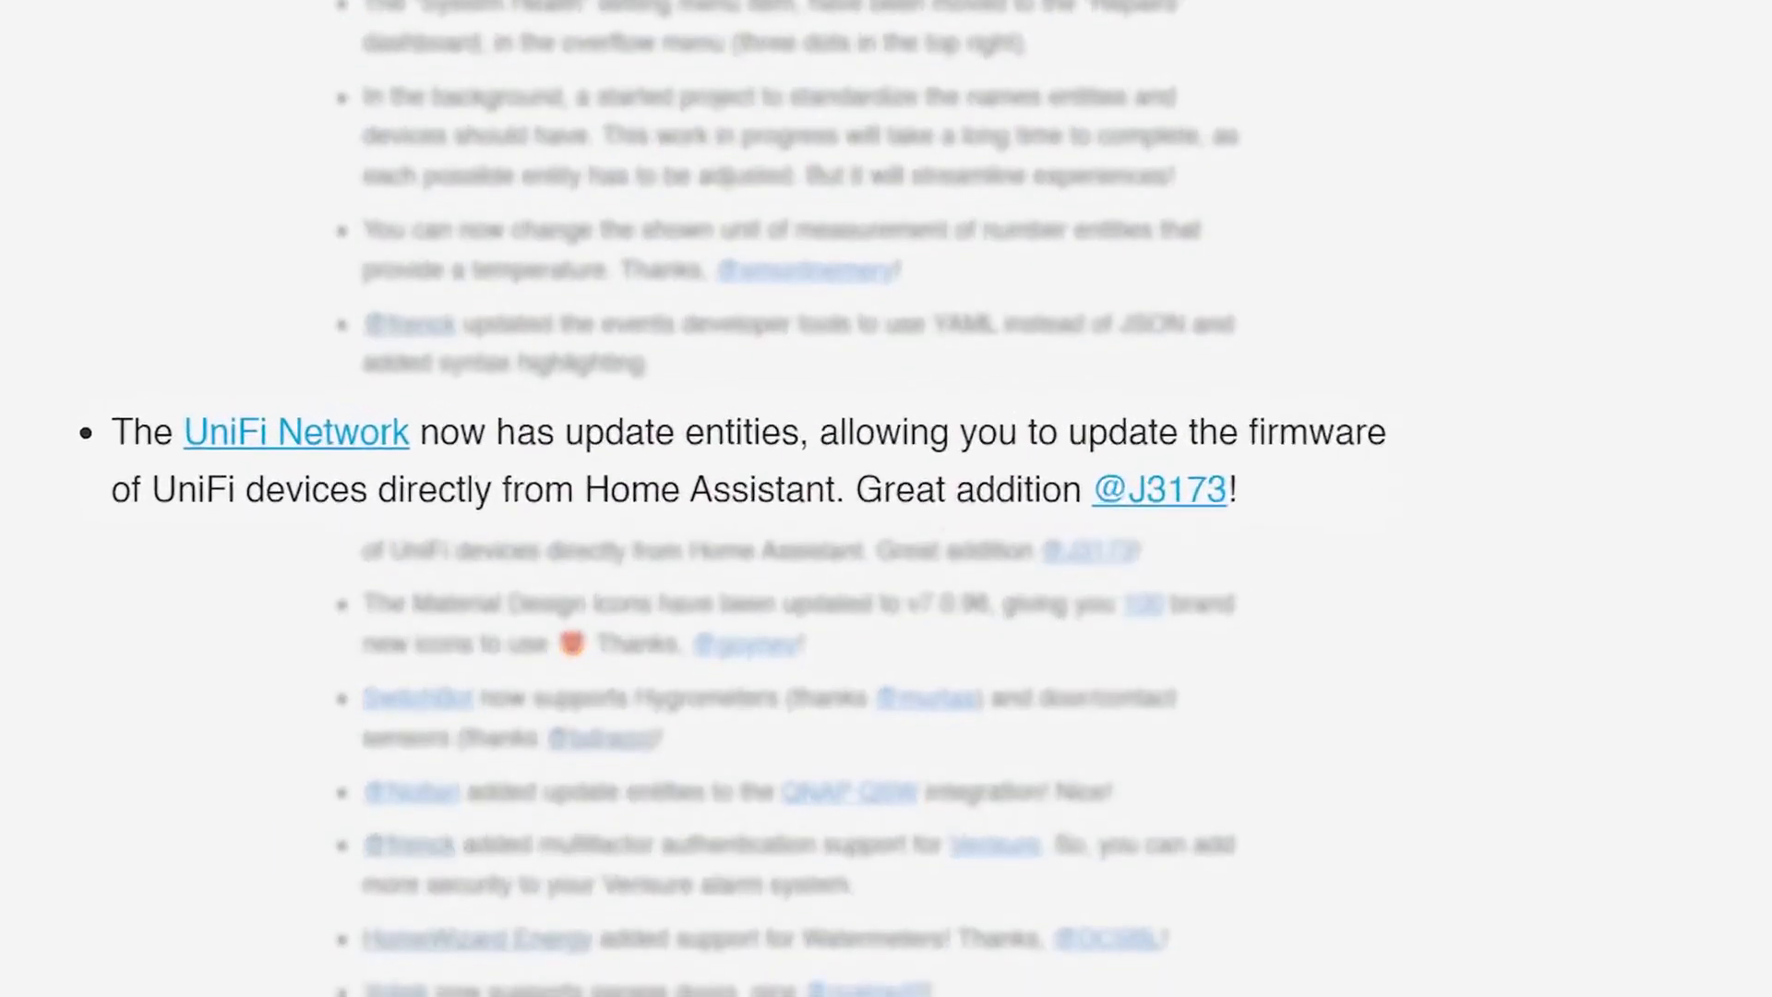
{"action": "scroll", "scroll_direction": "down", "scroll_amount": 3}
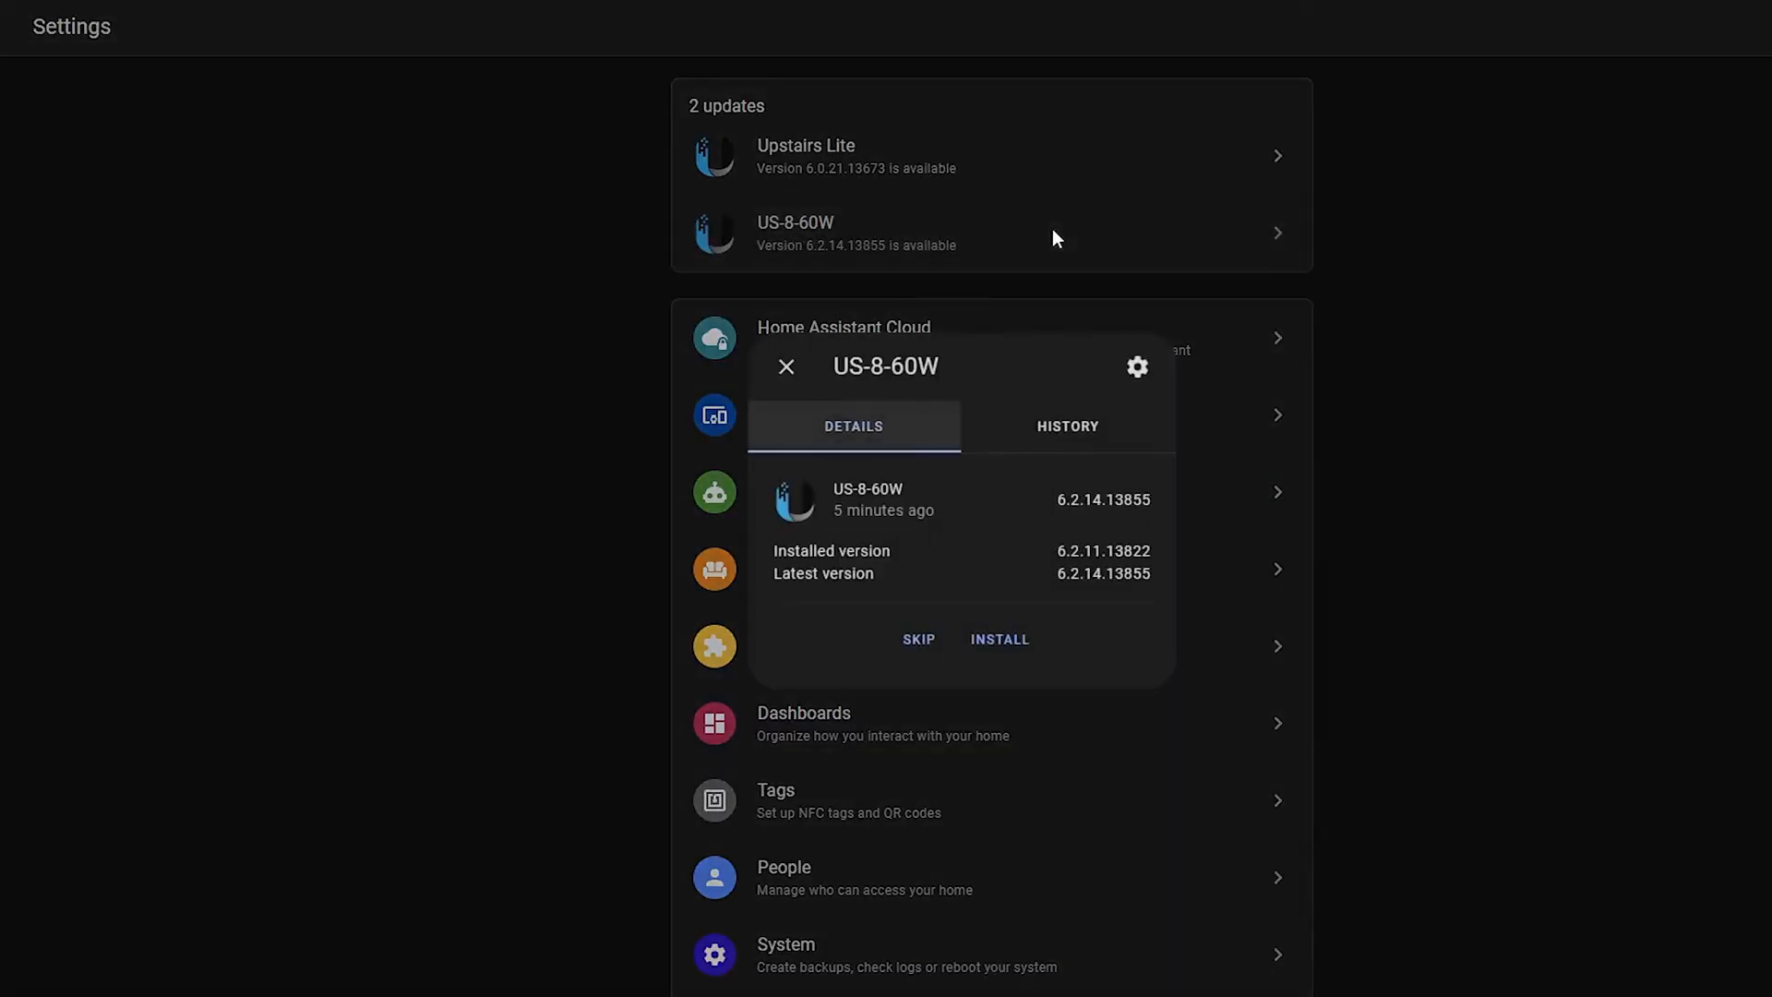
Show the network settings with hostname home-assistant-dev and the interface configuration.
{"action": "left_click", "coordinate": [787, 365]}
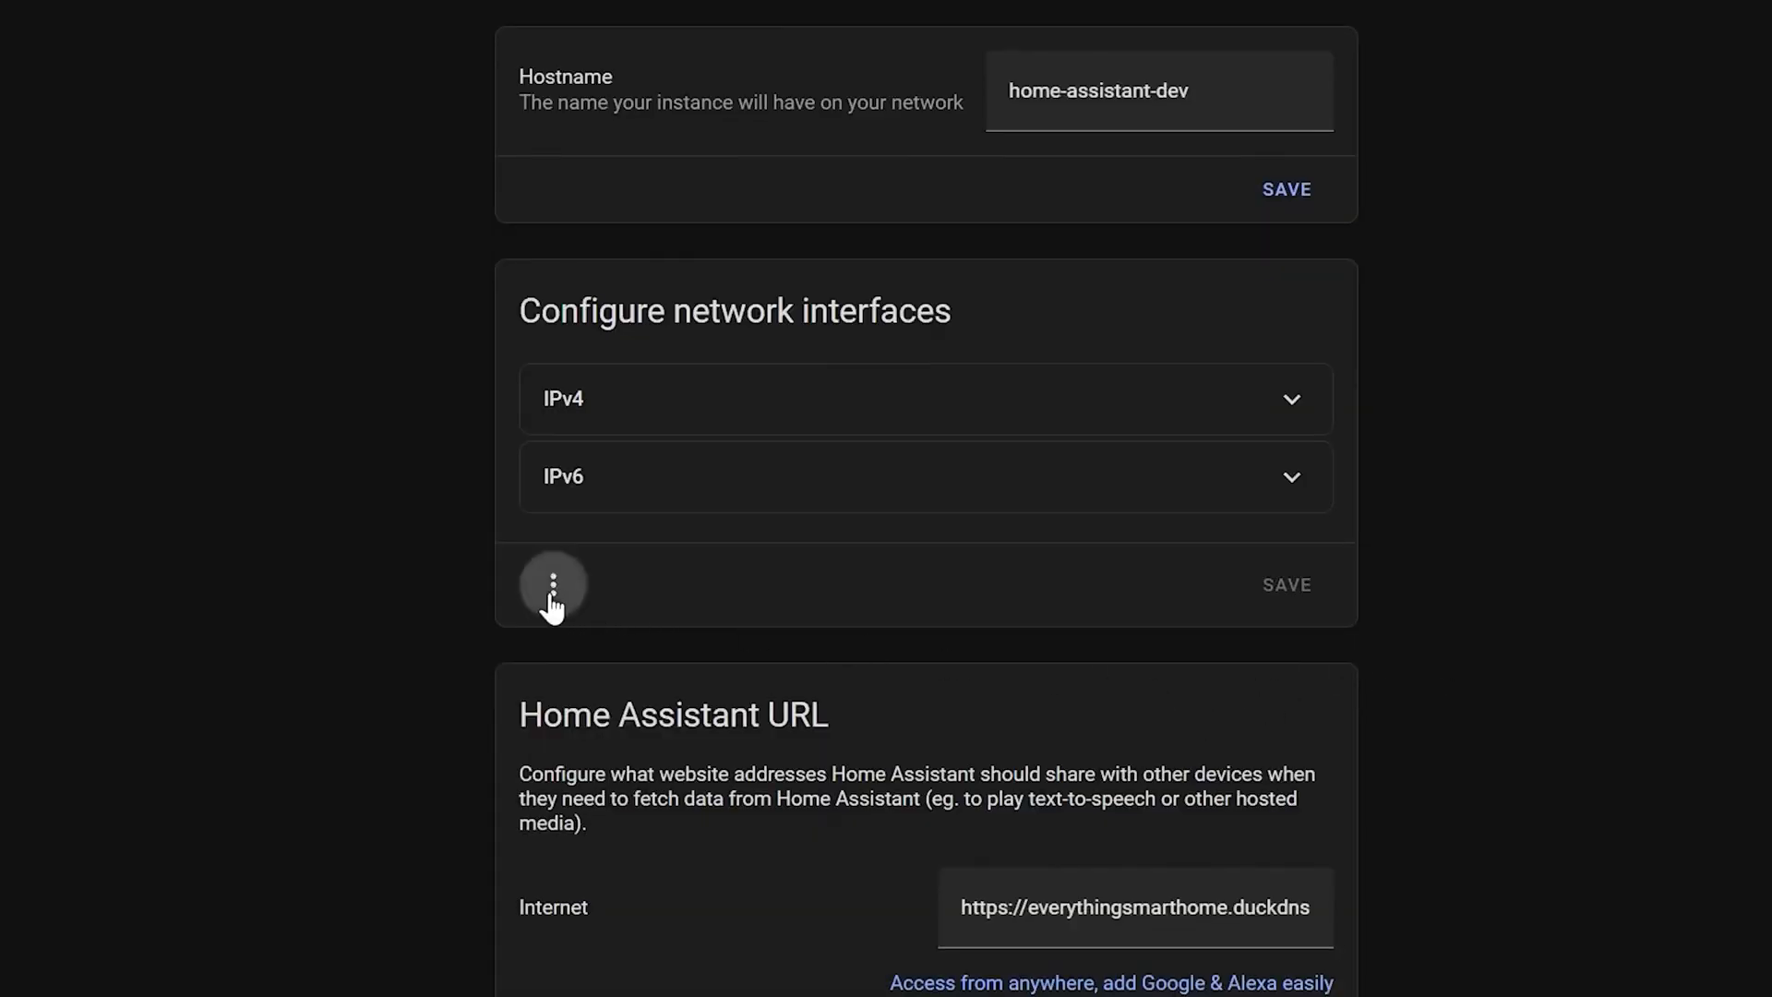
Check more options on the network interfaces card, then reach the New Integrations list (Bluetooth, Repairs, Xiaomi BLE).
{"action": "left_click", "coordinate": [554, 585]}
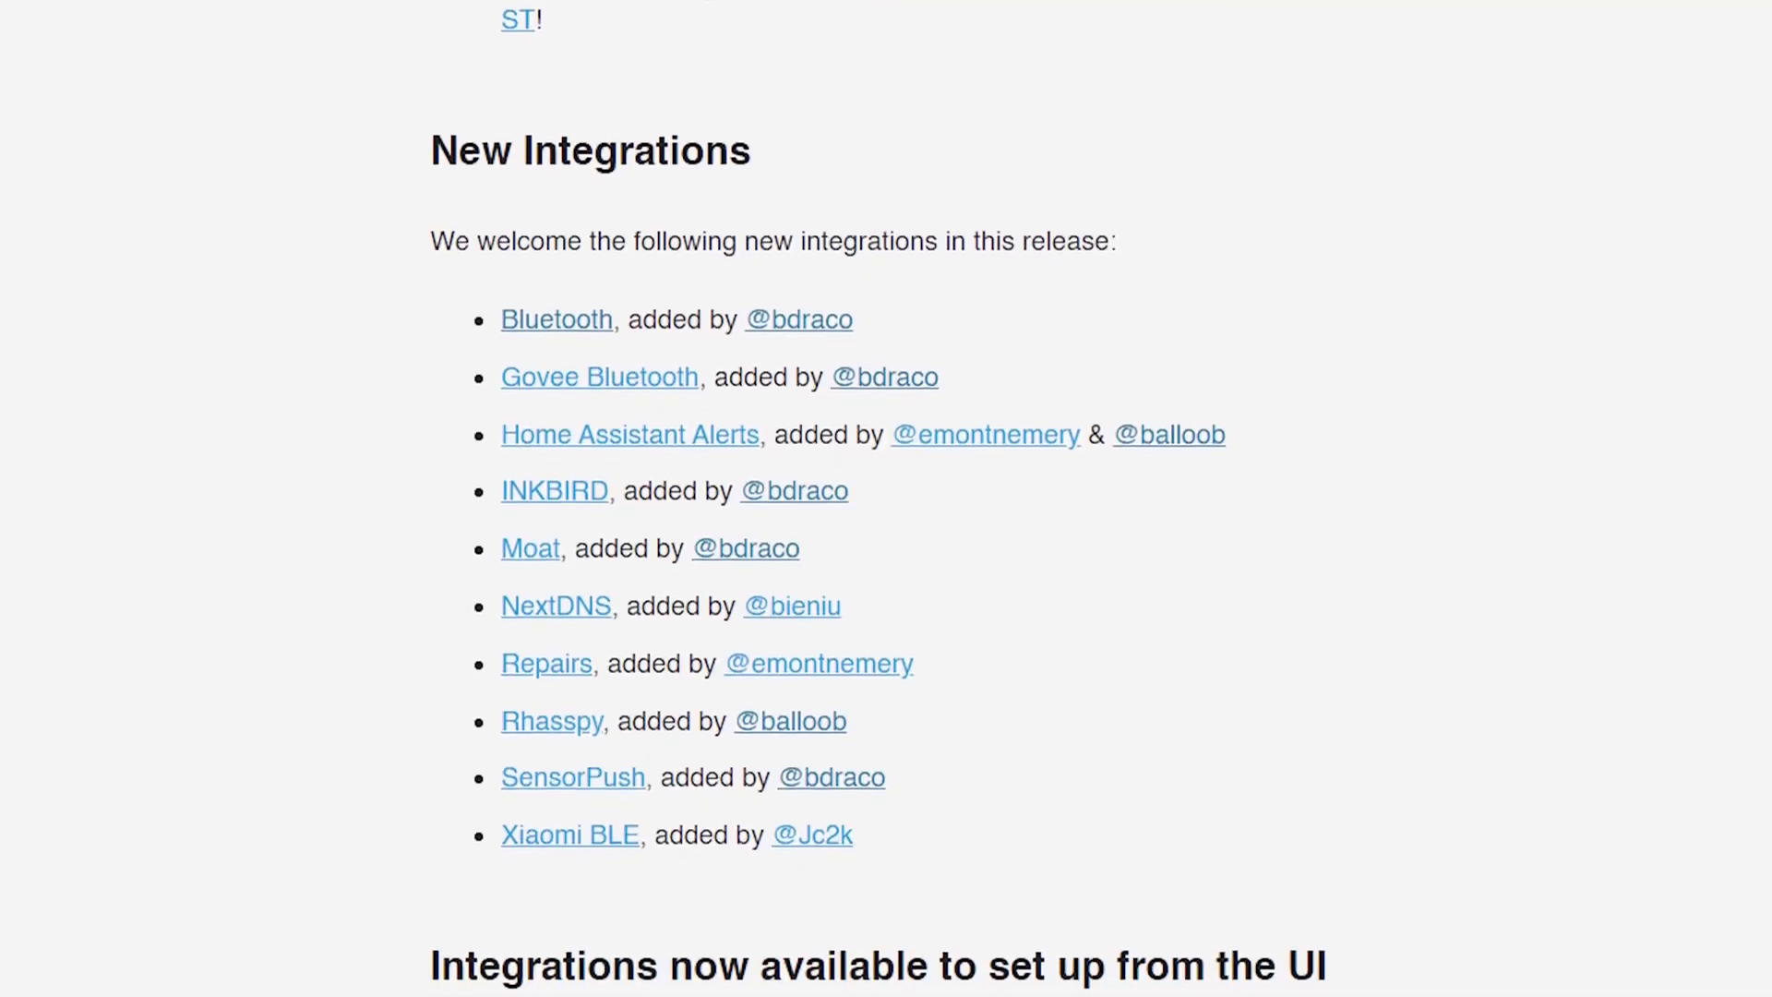
{"action": "scroll", "scroll_direction": "down", "scroll_amount": 3}
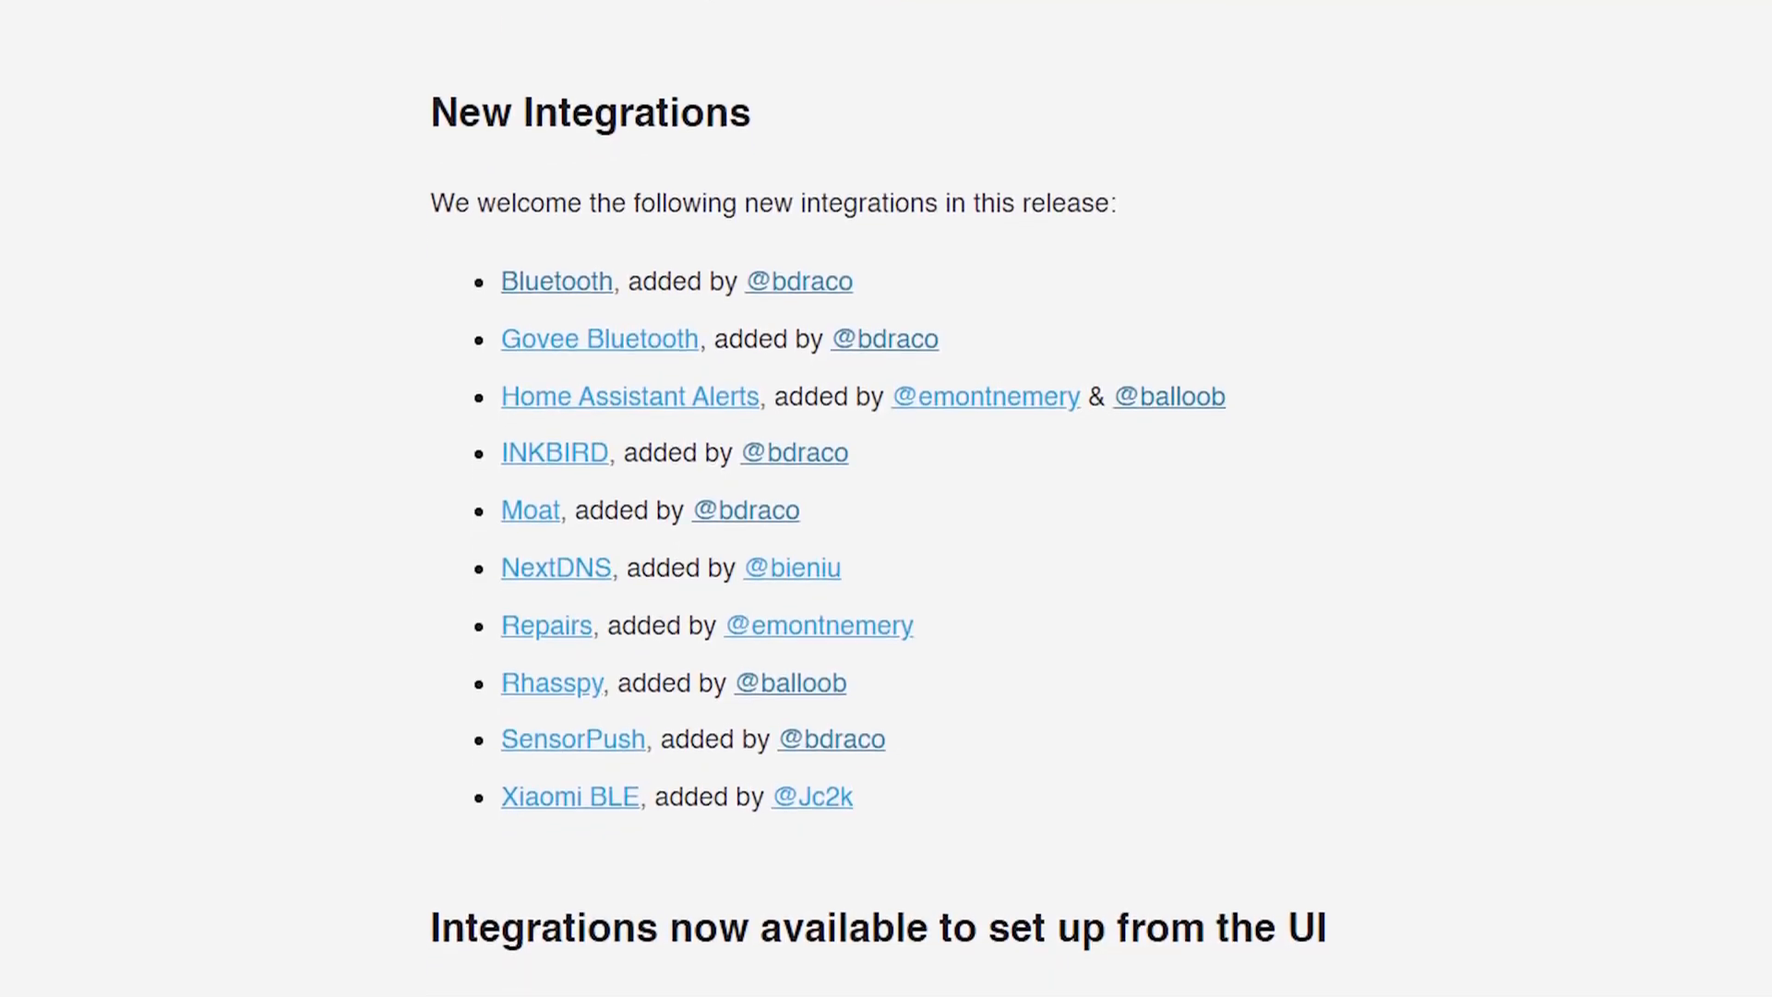